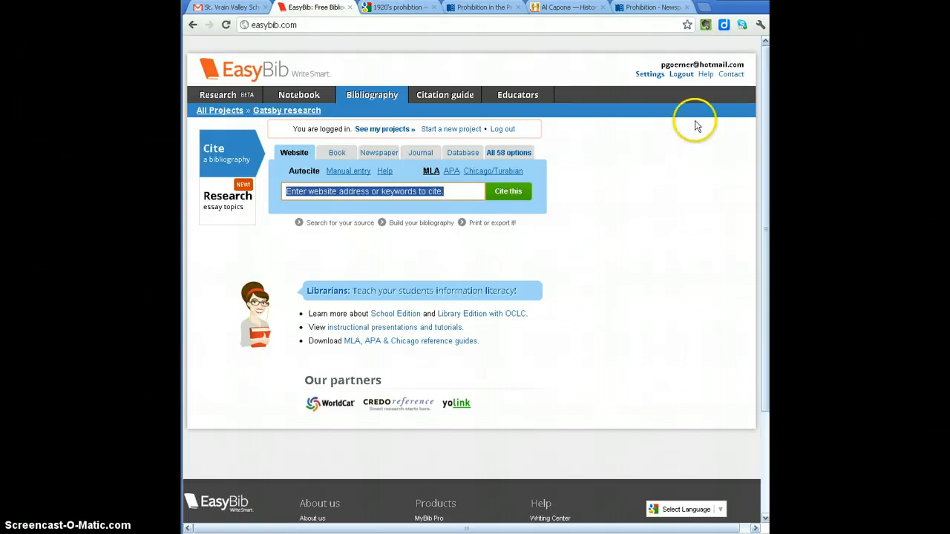
mouse_move(676, 87)
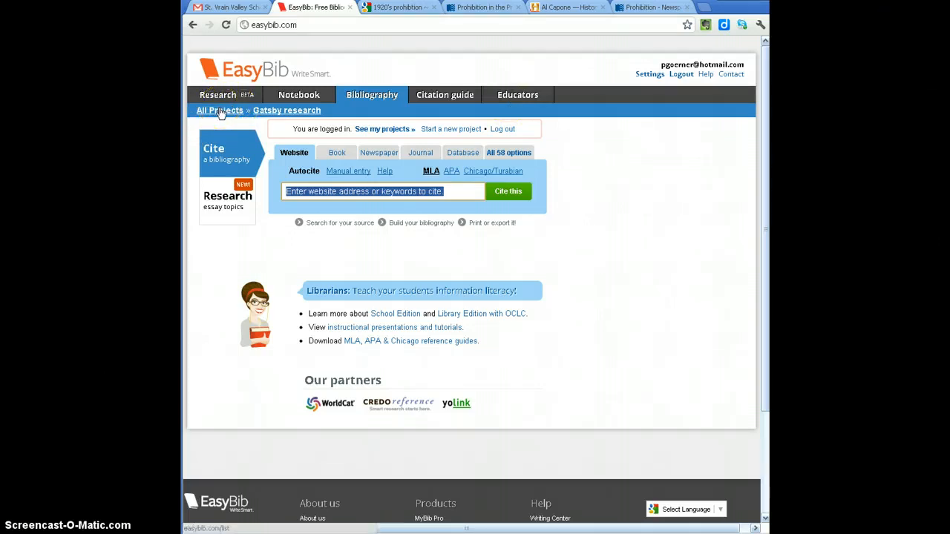
- Go to the My projects overview via the All Projects breadcrumb link
left_click(218, 110)
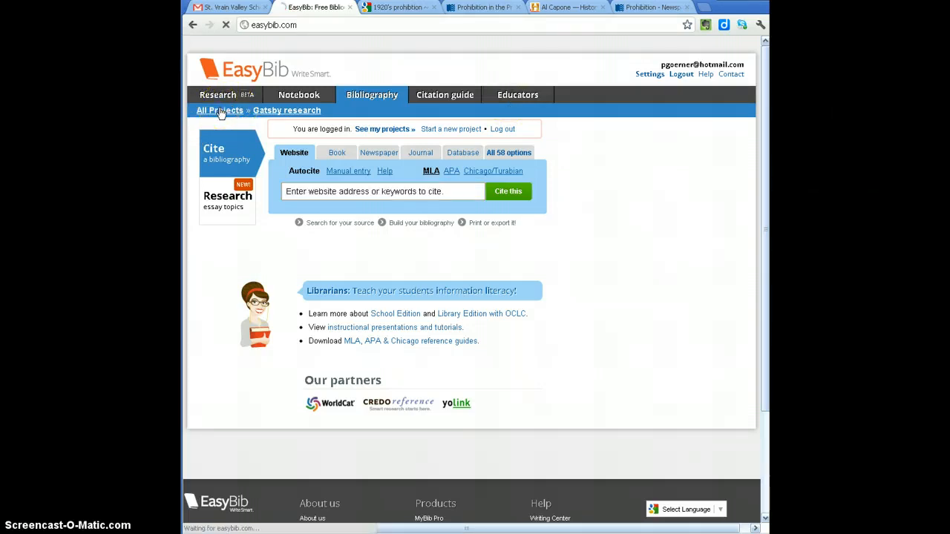
left_click(219, 110)
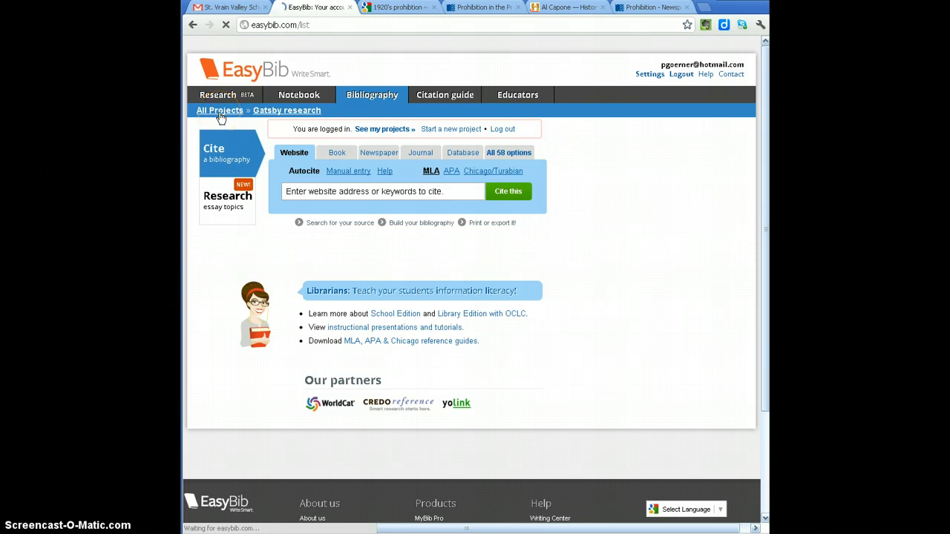
left_click(218, 110)
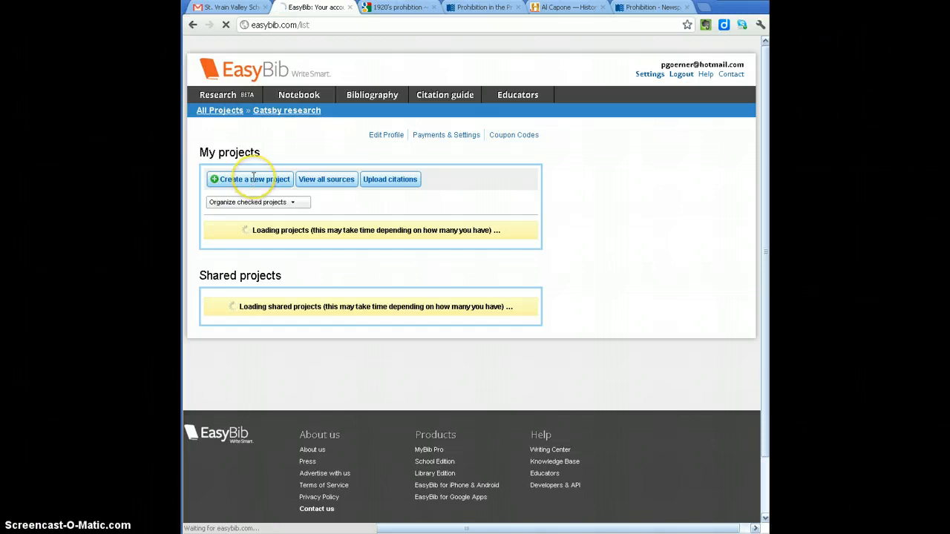
- Create an MLA 7 project named '1920 Prohibition' and open its empty bibliography
left_click(252, 179)
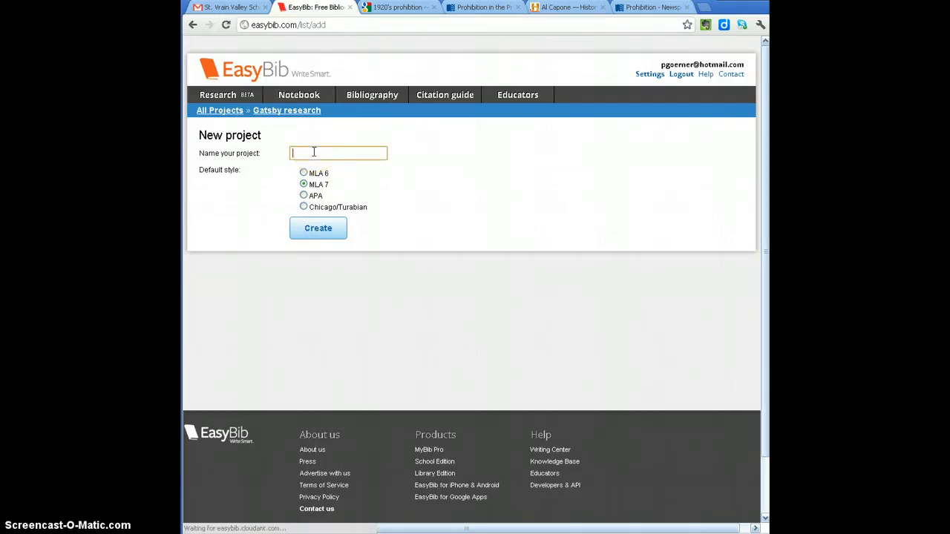
type("1920")
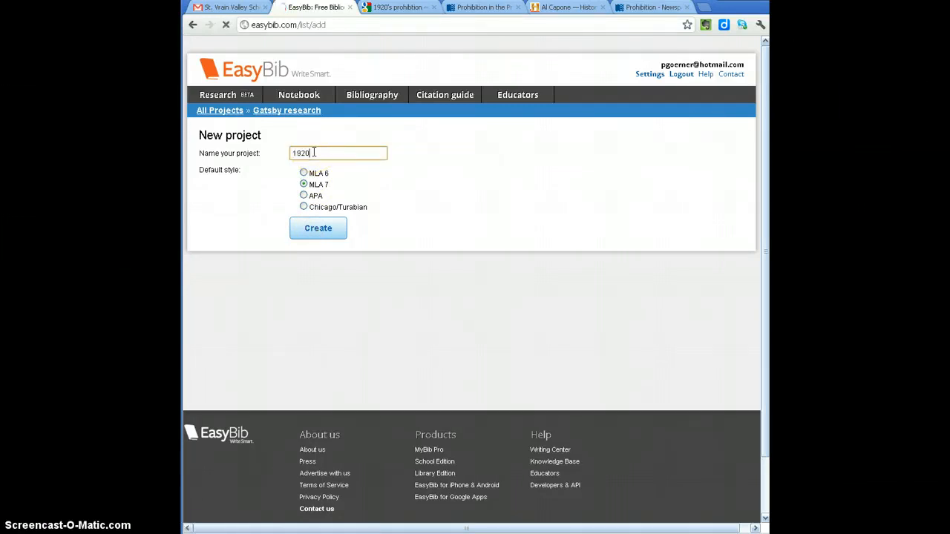
type("Prohibition")
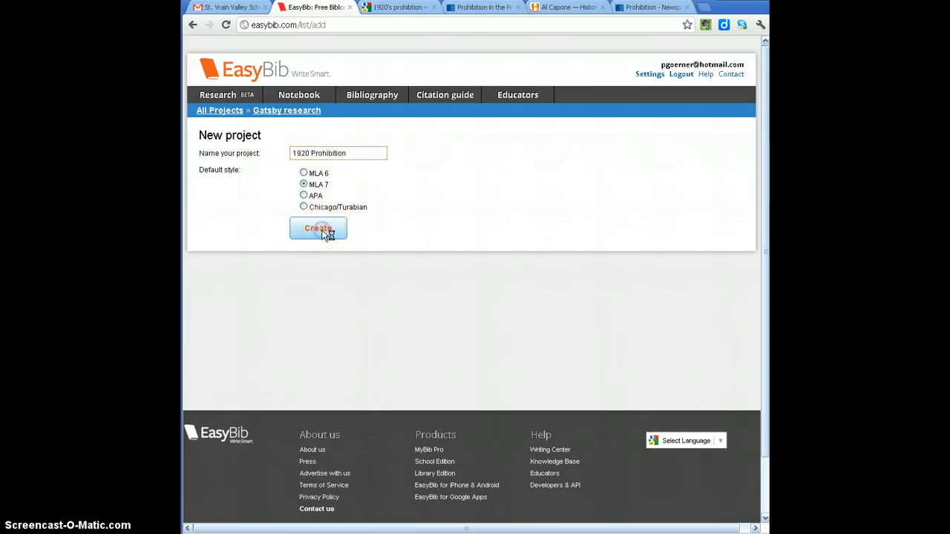
left_click(318, 228)
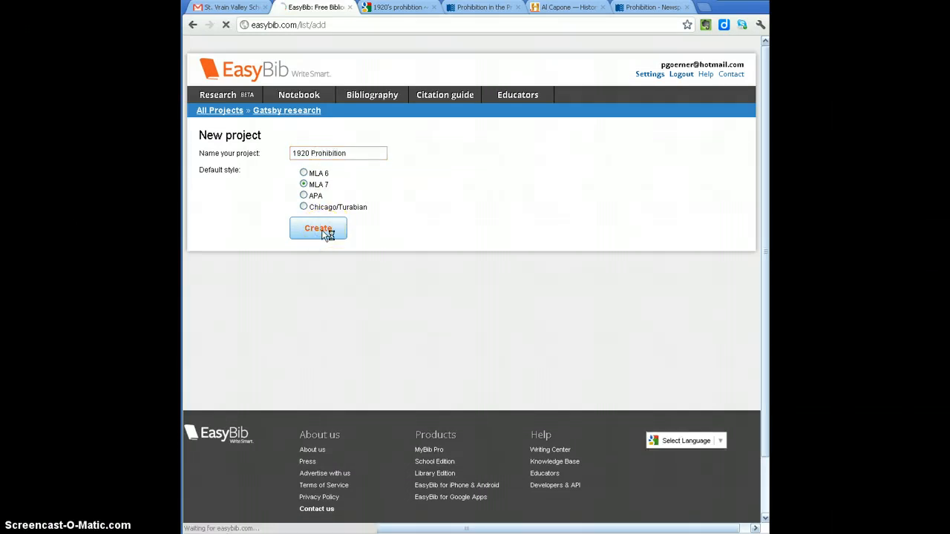
left_click(317, 228)
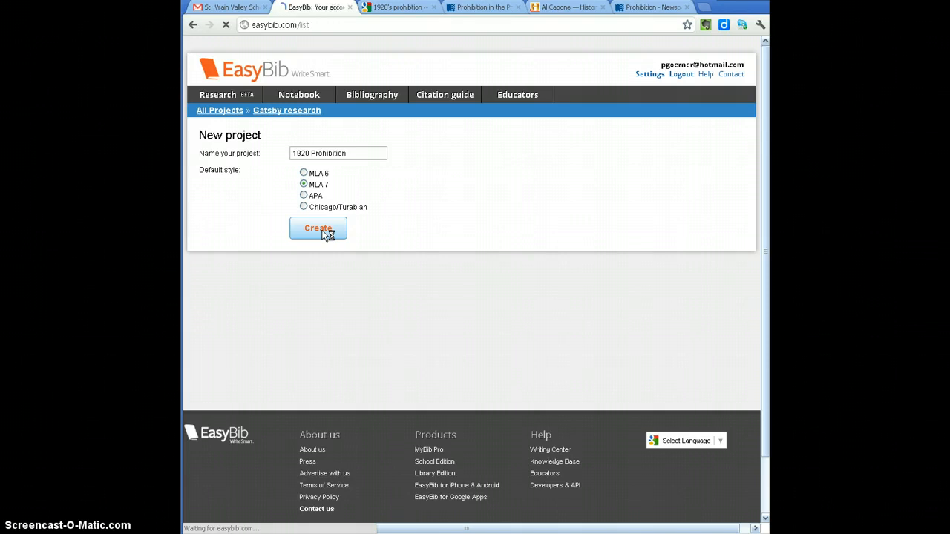
left_click(318, 229)
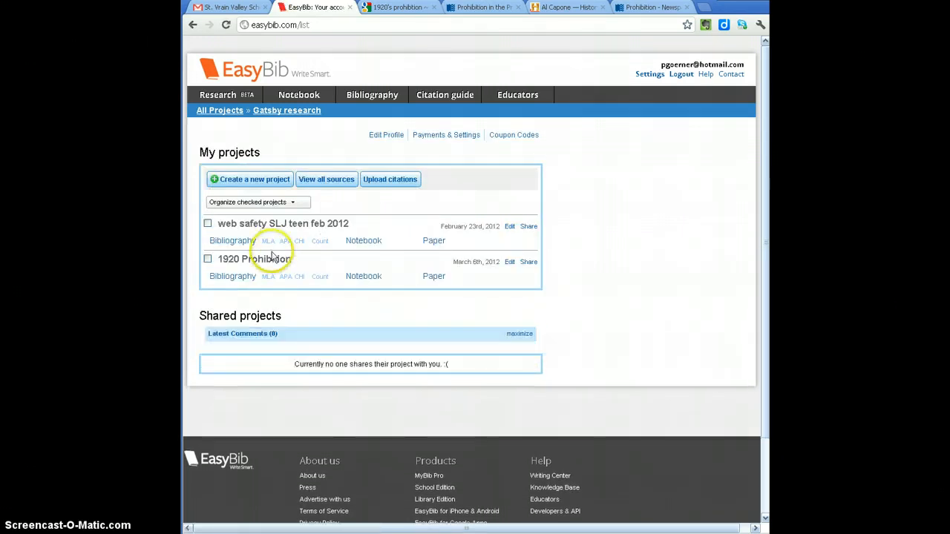
mouse_move(232, 277)
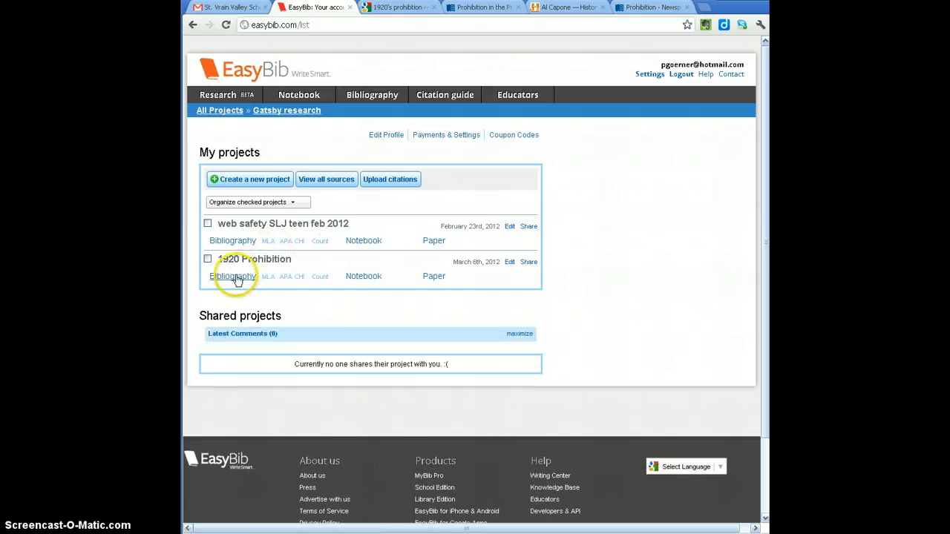
left_click(232, 276)
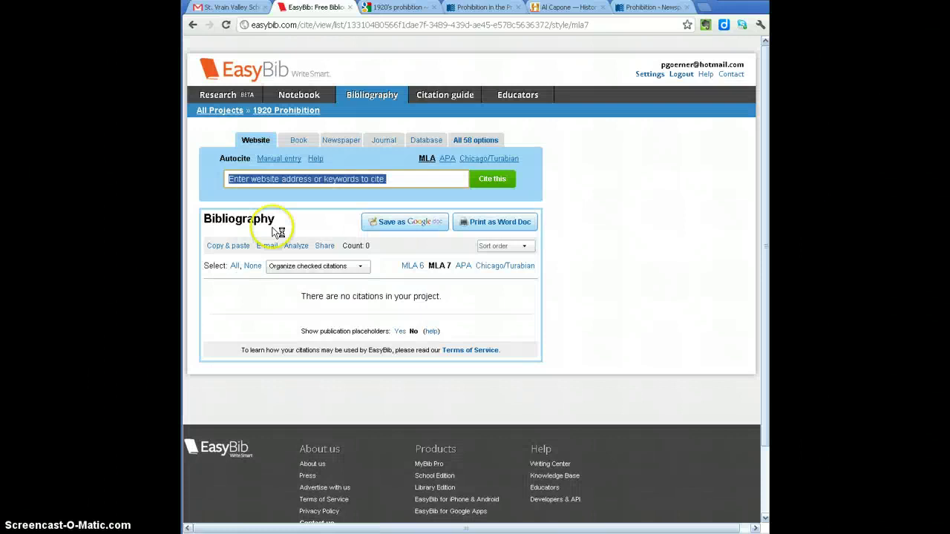
- Copy the Library of Congress Prohibition page URL and bring it to the EasyBib Autocite box
left_click(479, 9)
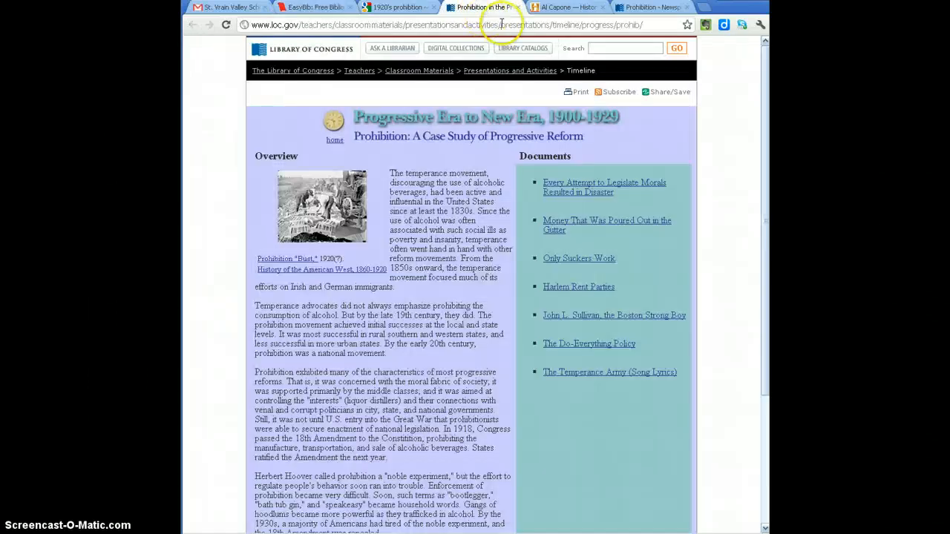
left_click(356, 28)
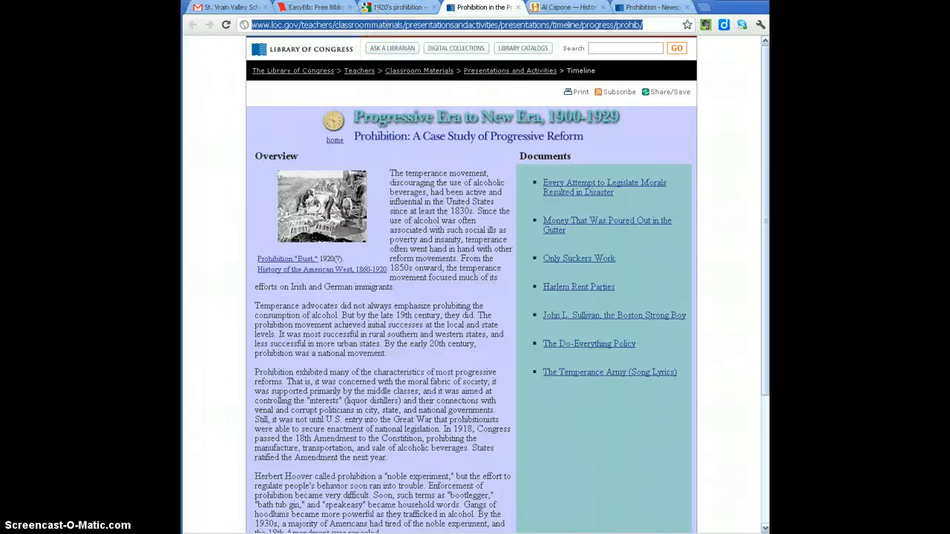
left_click(308, 7)
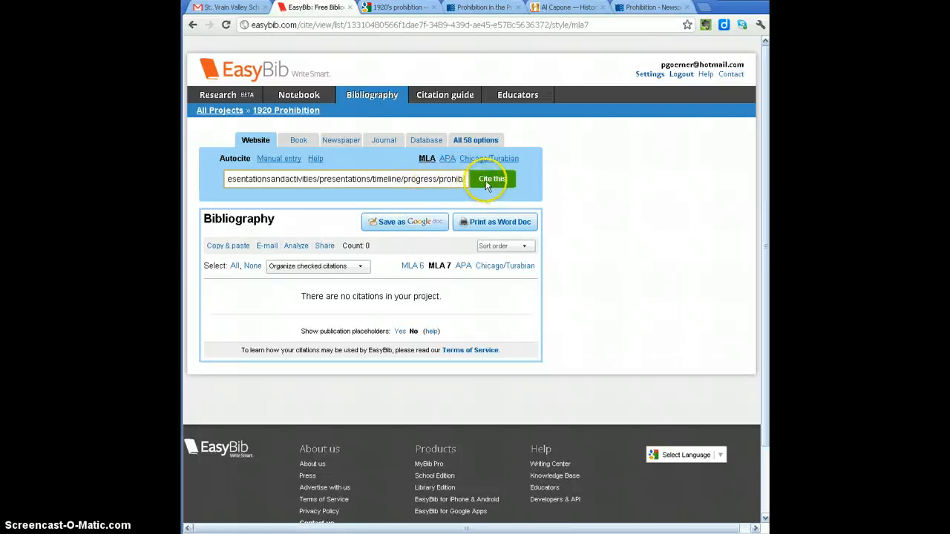
- Autocite the pasted LoC address into a pre-filled Cite a Website form
left_click(491, 179)
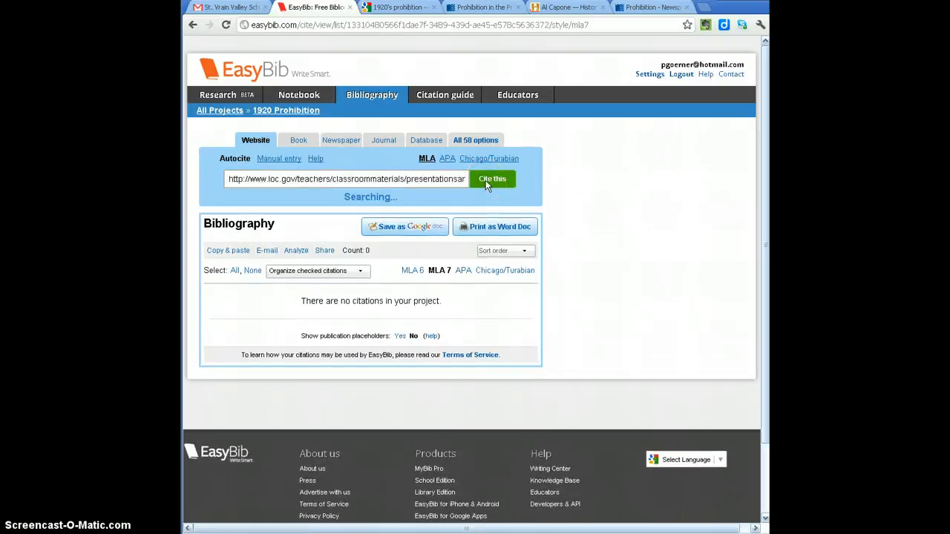
left_click(491, 179)
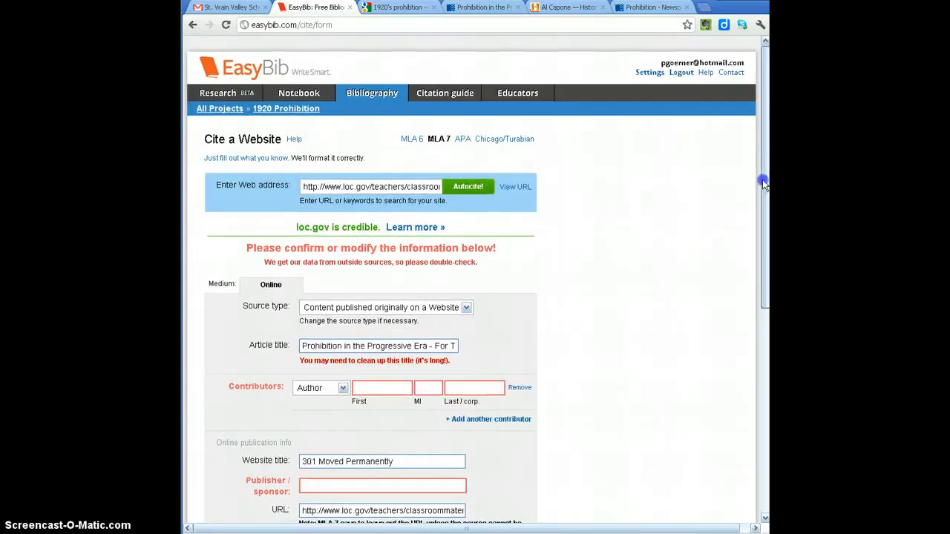
scroll("down", 3)
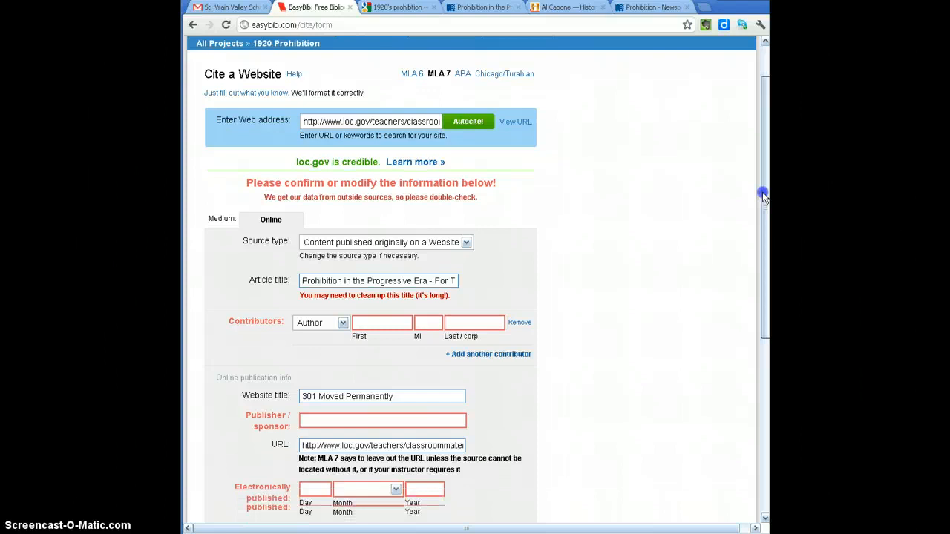
scroll("down", 3)
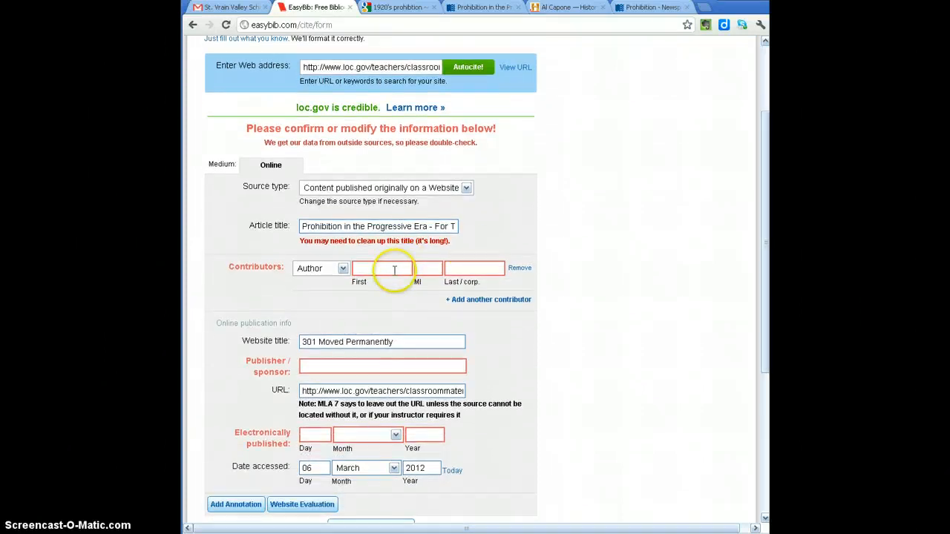
left_click(382, 269)
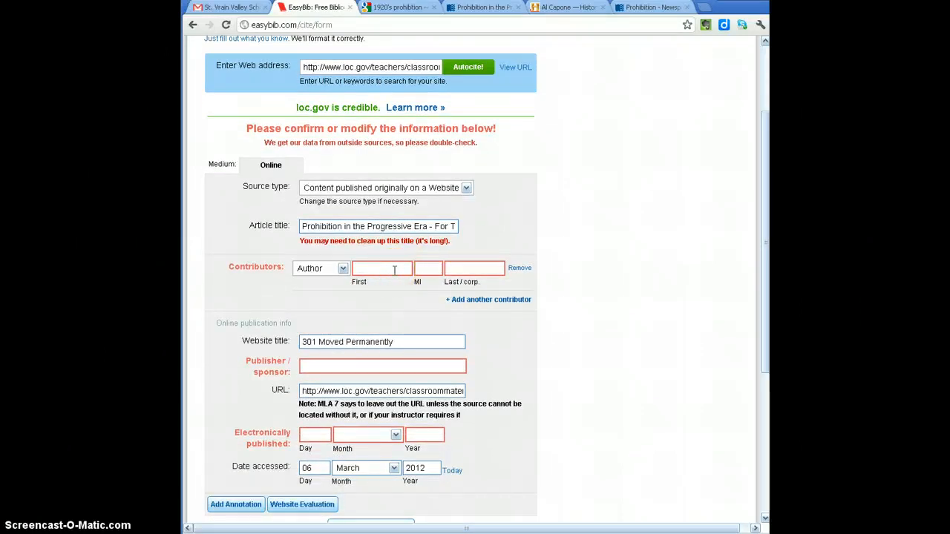
mouse_move(476, 16)
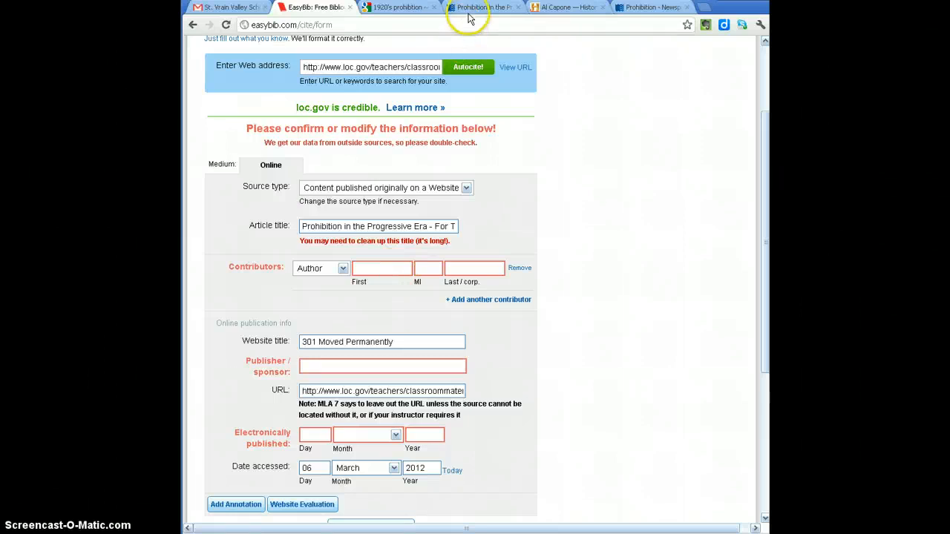
- Compare the '301 Moved Permanently' website title against the LoC page's Prohibition case study subtitle
left_click(482, 8)
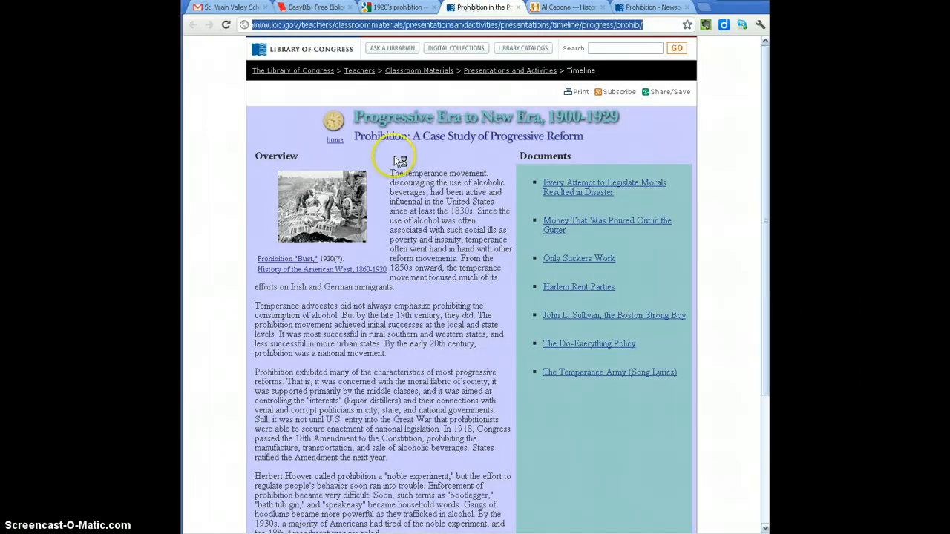
mouse_move(415, 201)
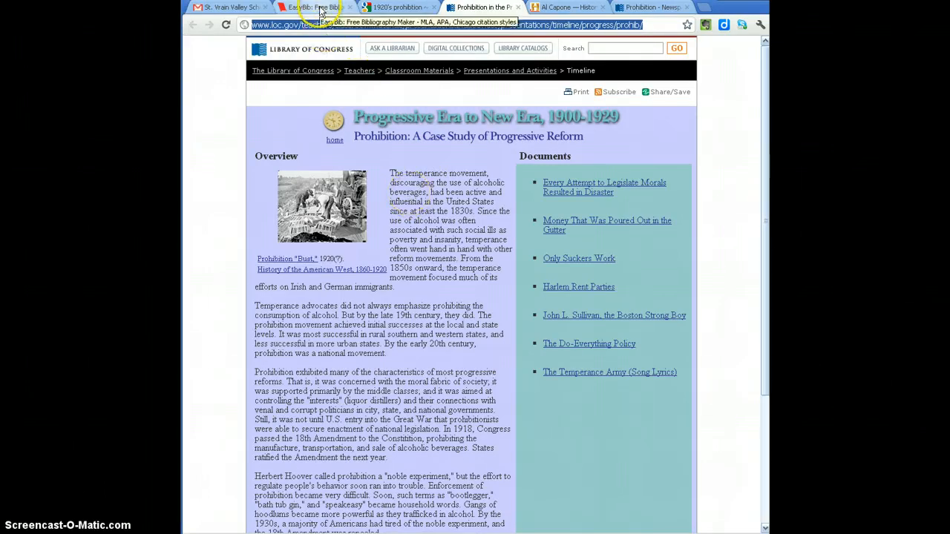
left_click(319, 6)
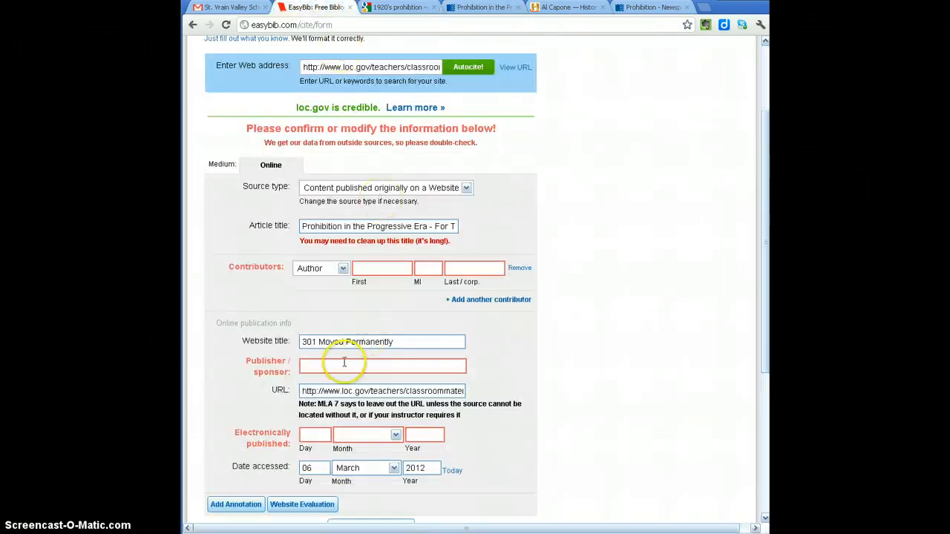
left_click(343, 365)
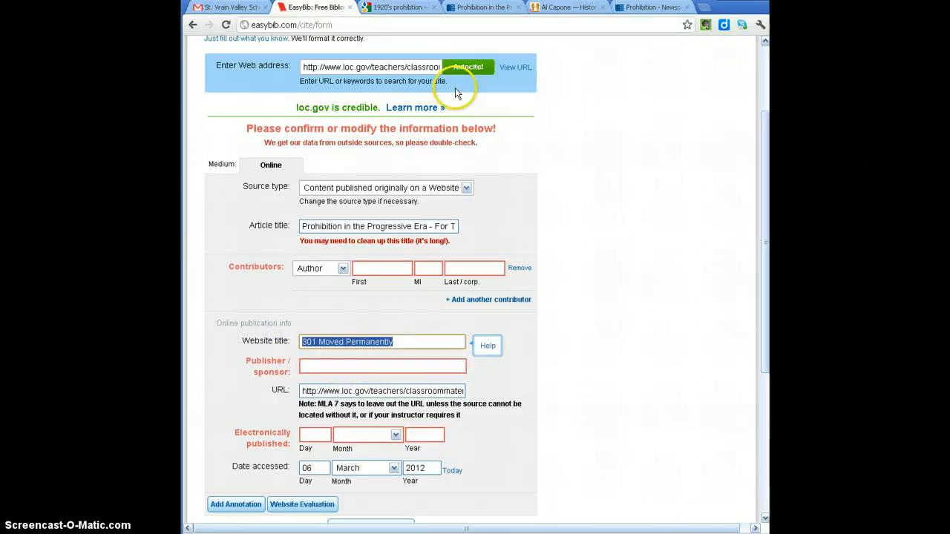
left_click(482, 7)
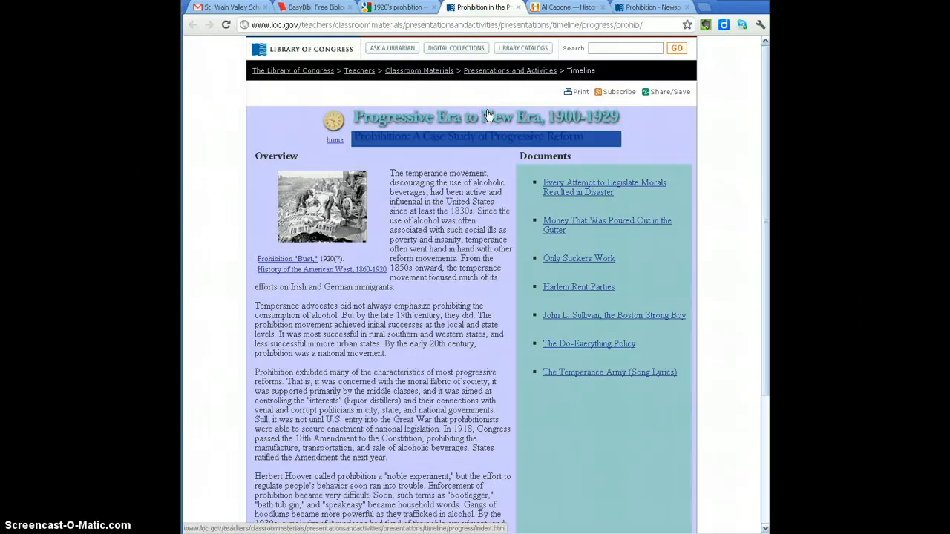
- Replace the '301 Moved Permanently' website title with the LoC Prohibition case study title, checking against the LoC page
left_click(312, 7)
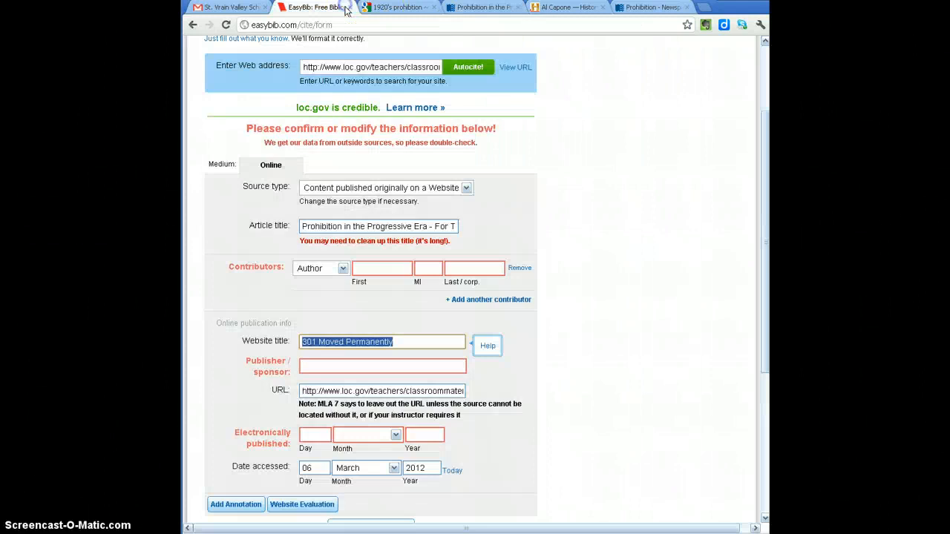
type("V")
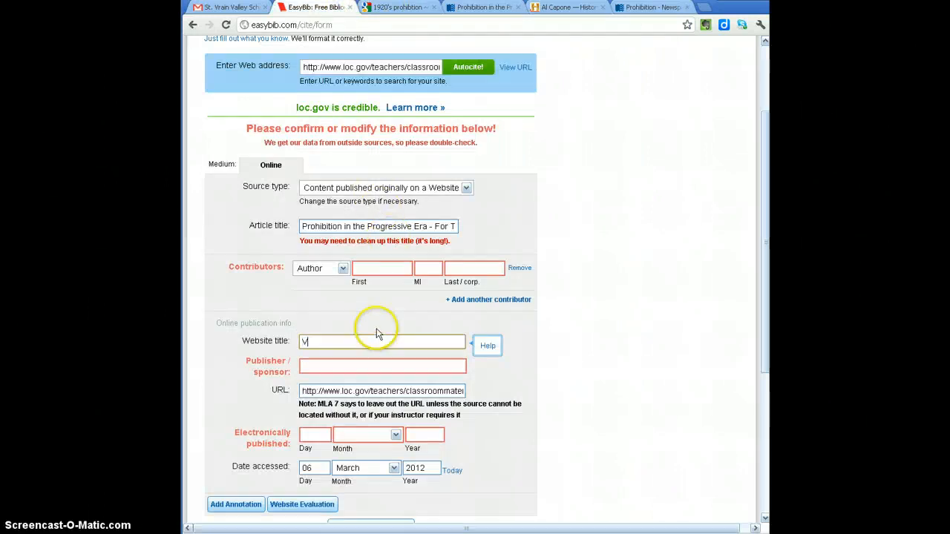
type("ties/presentations/timeline/progress/prohibi")
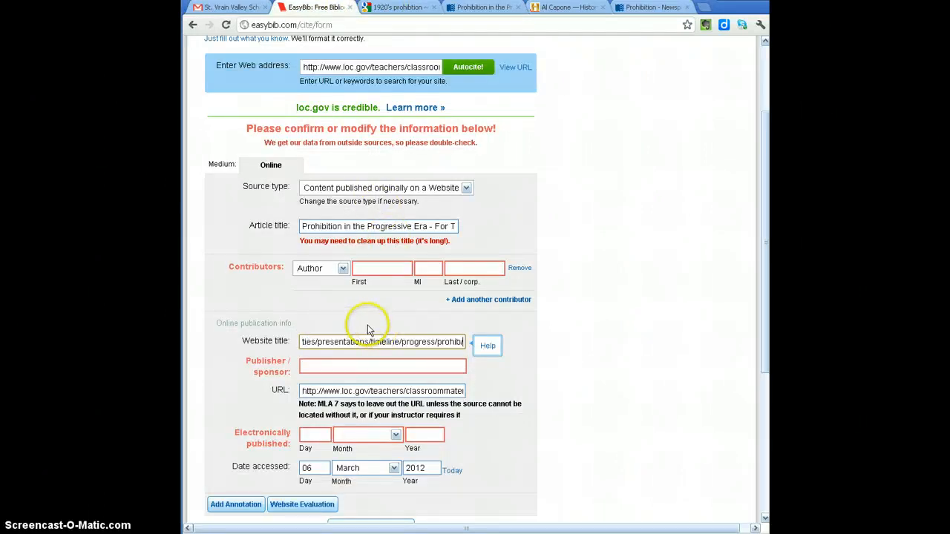
type("V")
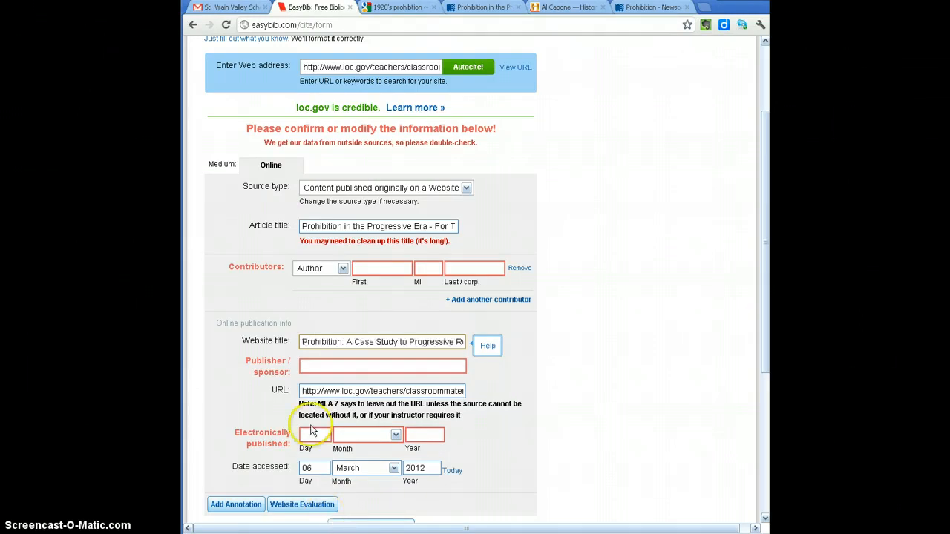
left_click(378, 366)
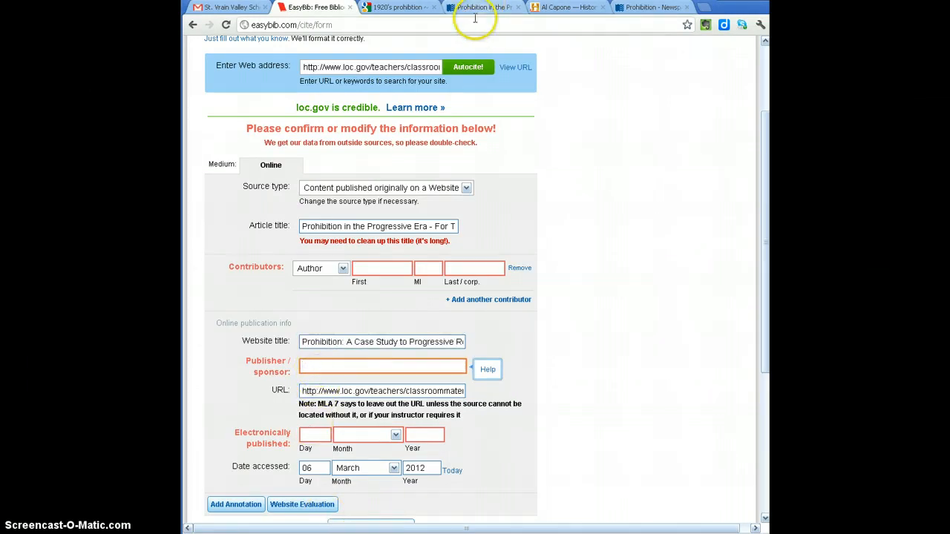
left_click(493, 8)
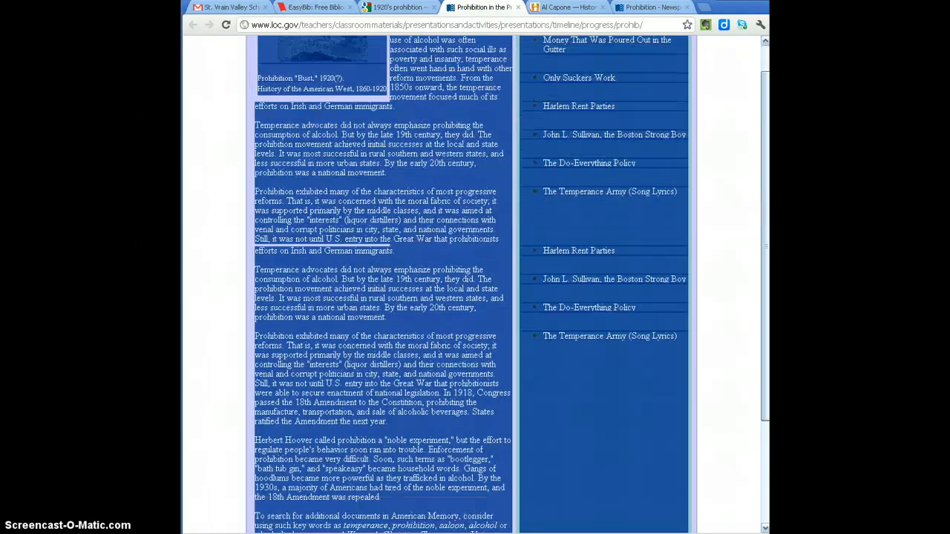
scroll("down", 3)
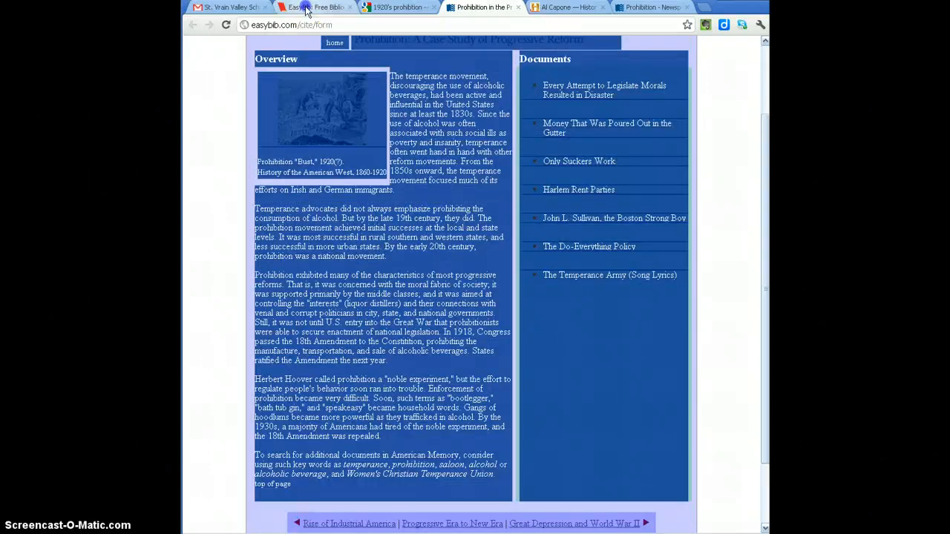
- Recheck the LoC page and create the citation, adding it as the bibliography's first entry
left_click(311, 8)
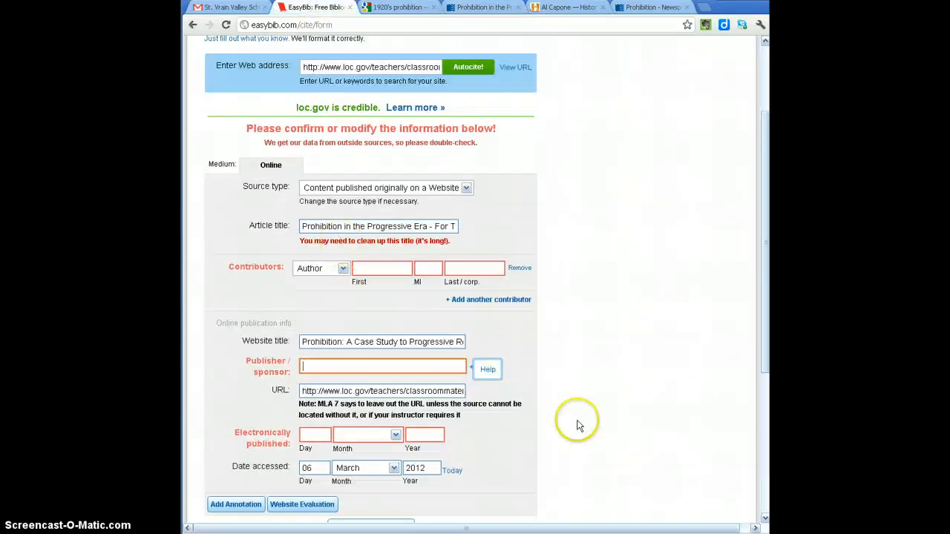
mouse_move(523, 215)
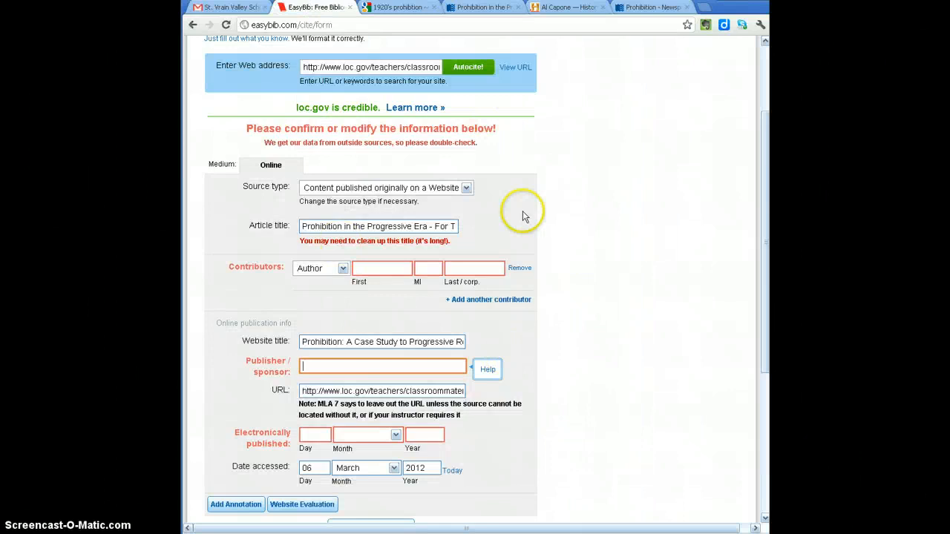
left_click(476, 8)
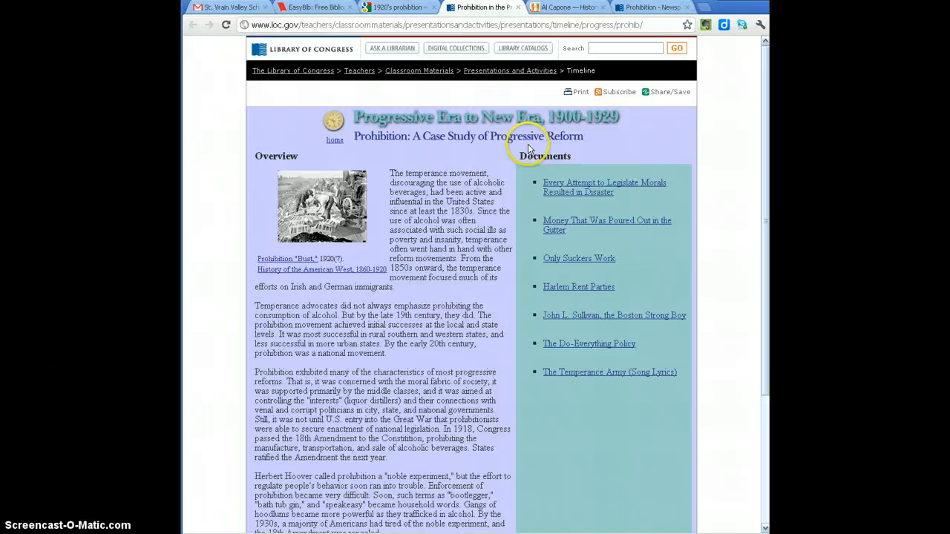
mouse_move(443, 154)
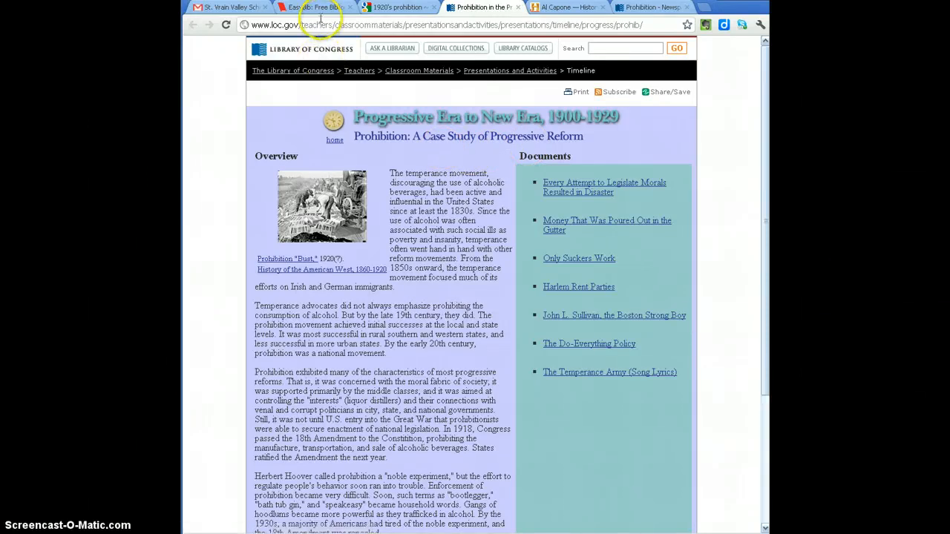
left_click(319, 8)
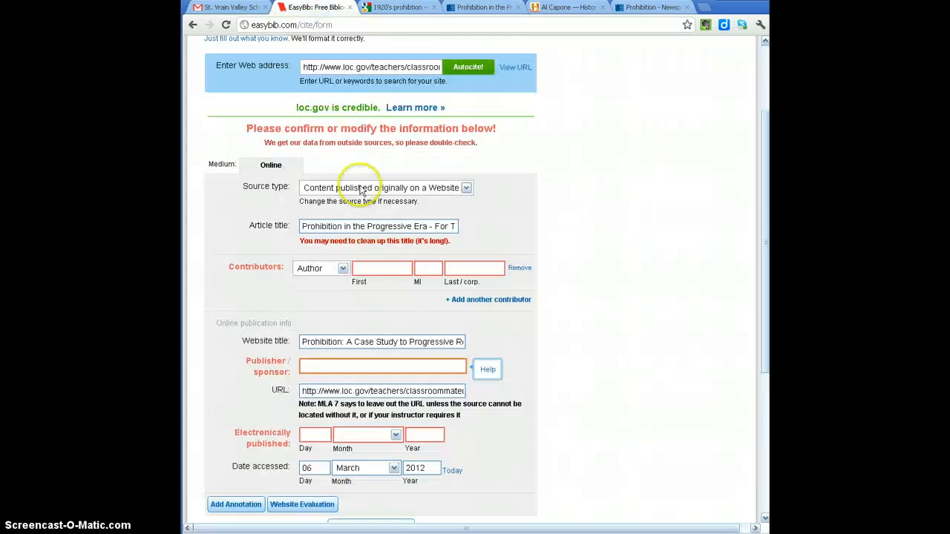
mouse_move(770, 279)
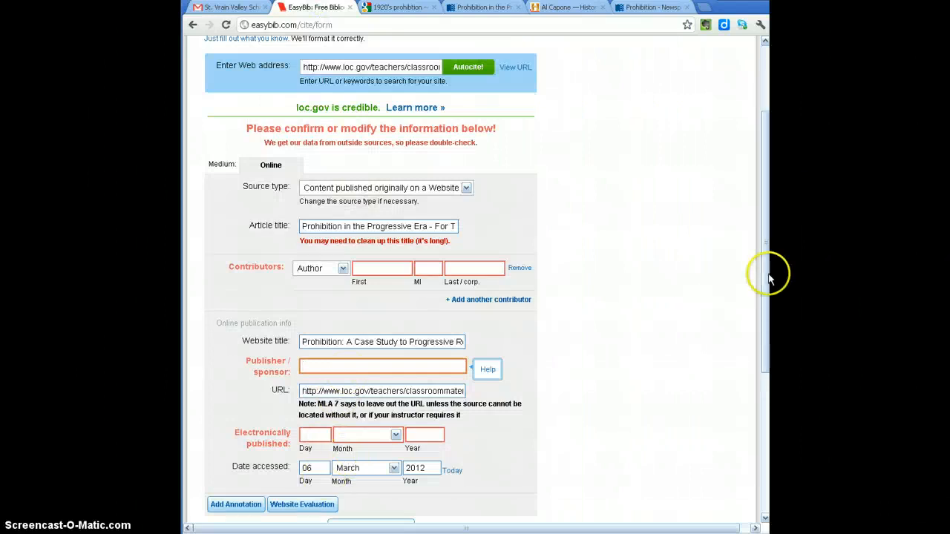
scroll("down", 3)
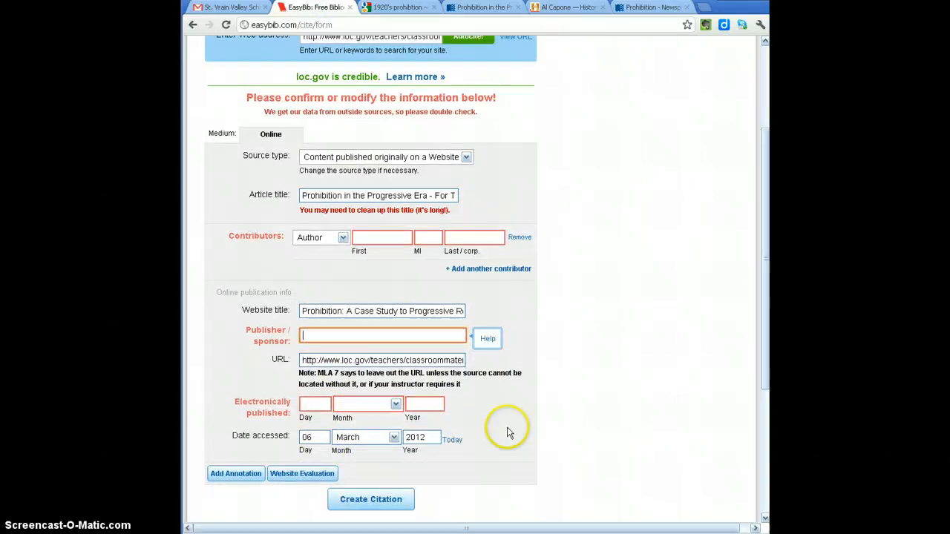
left_click(371, 500)
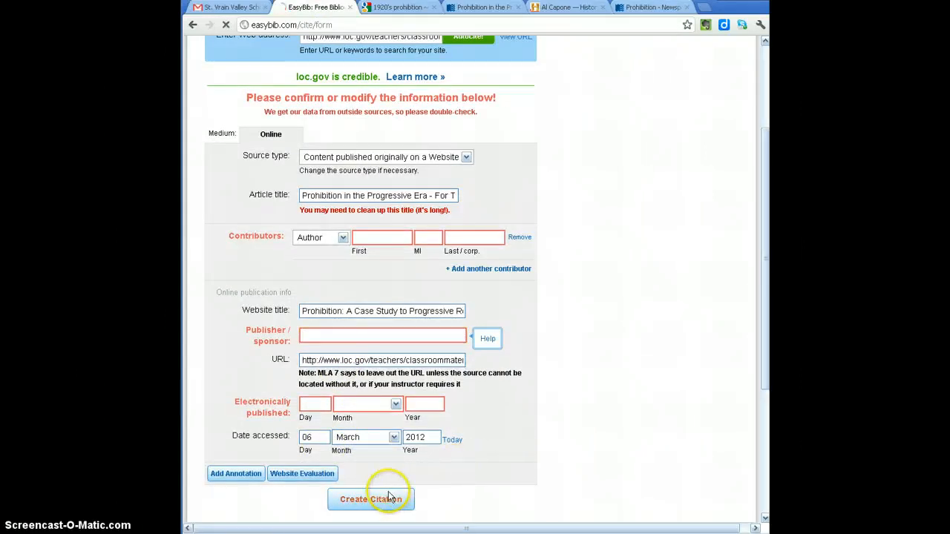
left_click(371, 498)
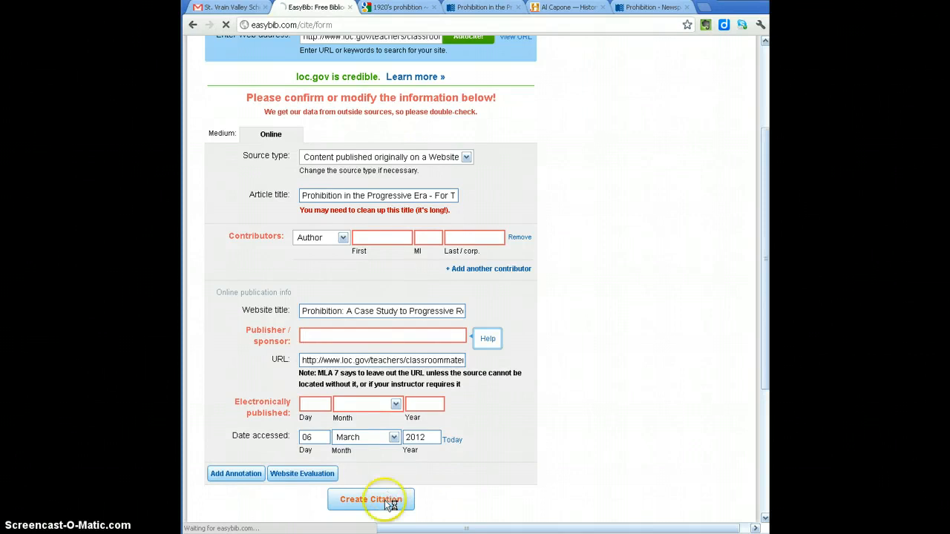
left_click(372, 499)
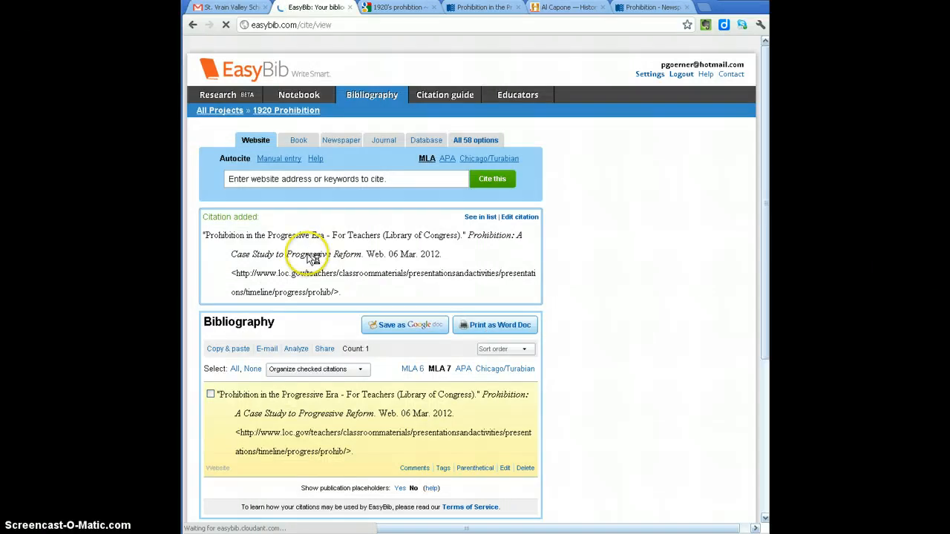
mouse_move(519, 20)
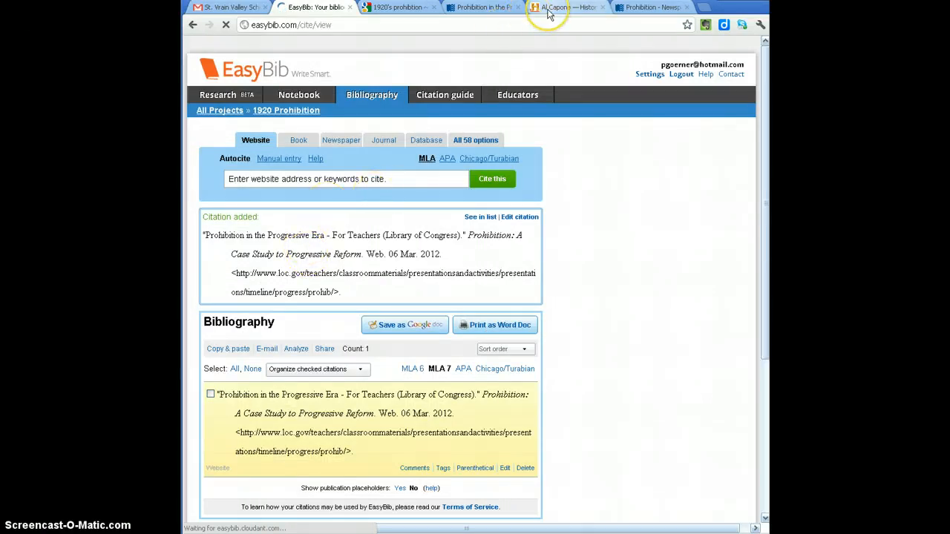
- Take the History.com Al Capone page's URL and return to the bibliography
left_click(563, 8)
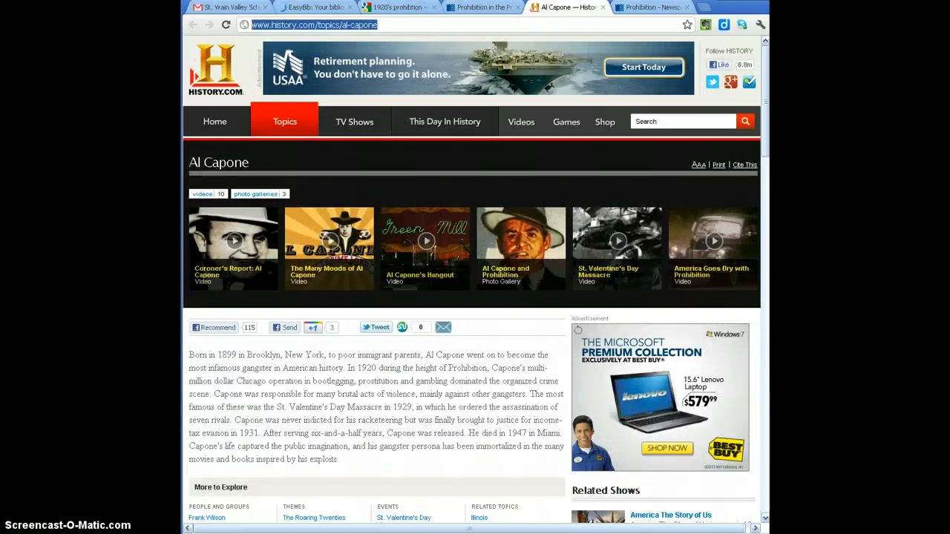
left_click(315, 7)
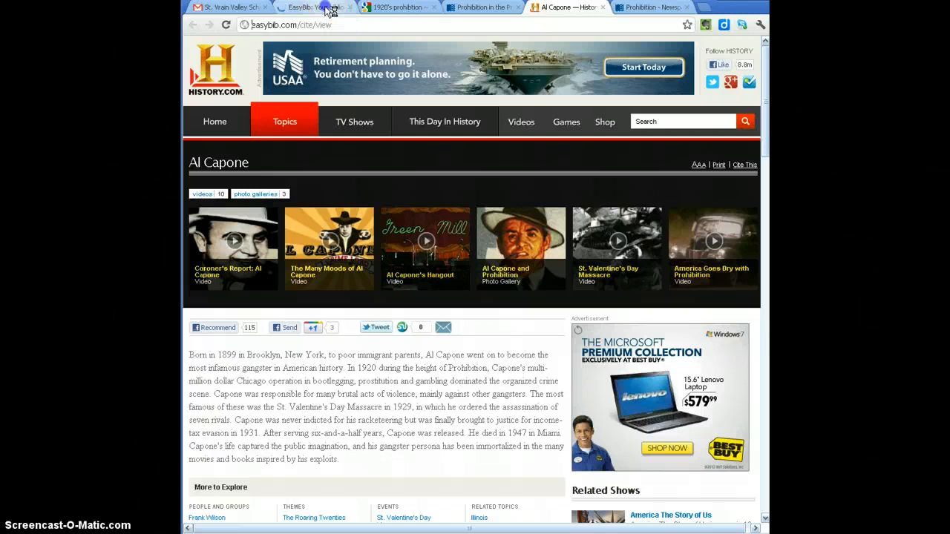
left_click(322, 6)
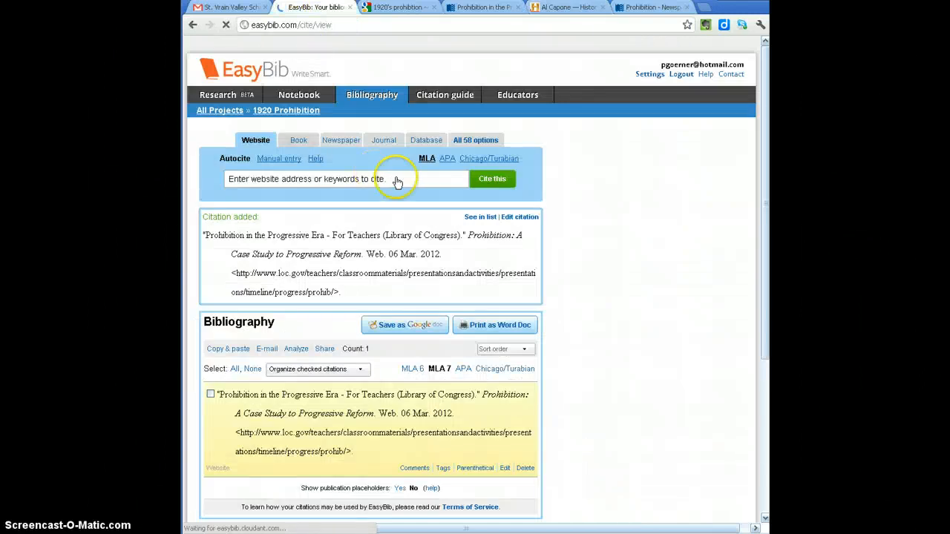
left_click(371, 178)
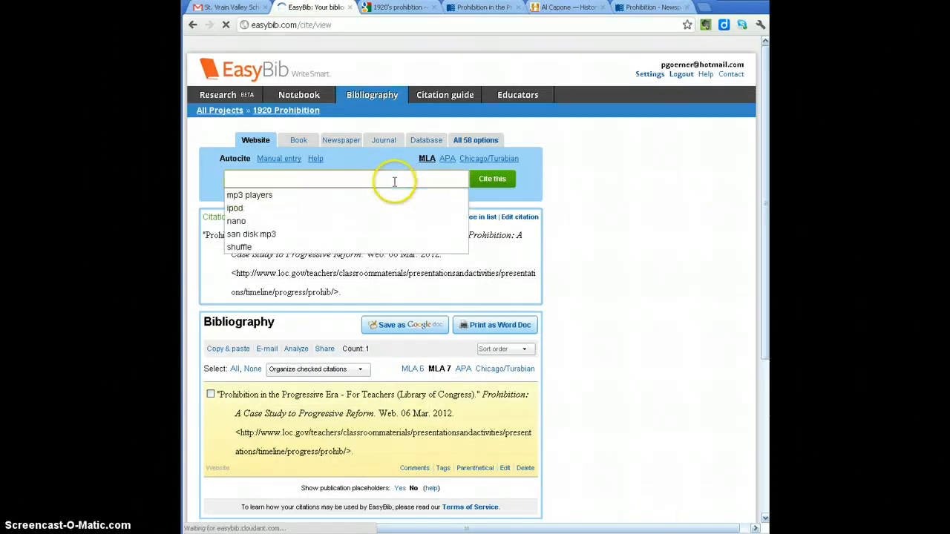
type("http://www.history.com/topics/al-capone")
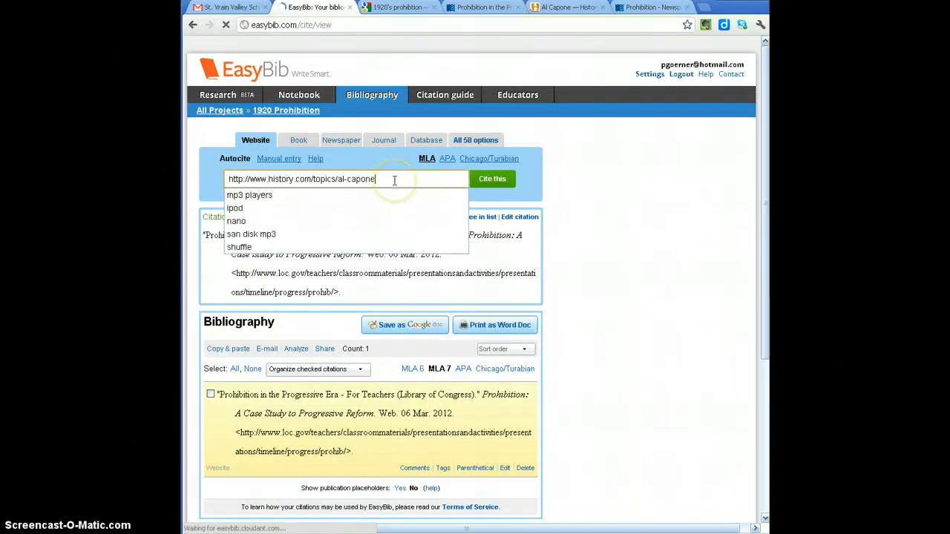
left_click(492, 179)
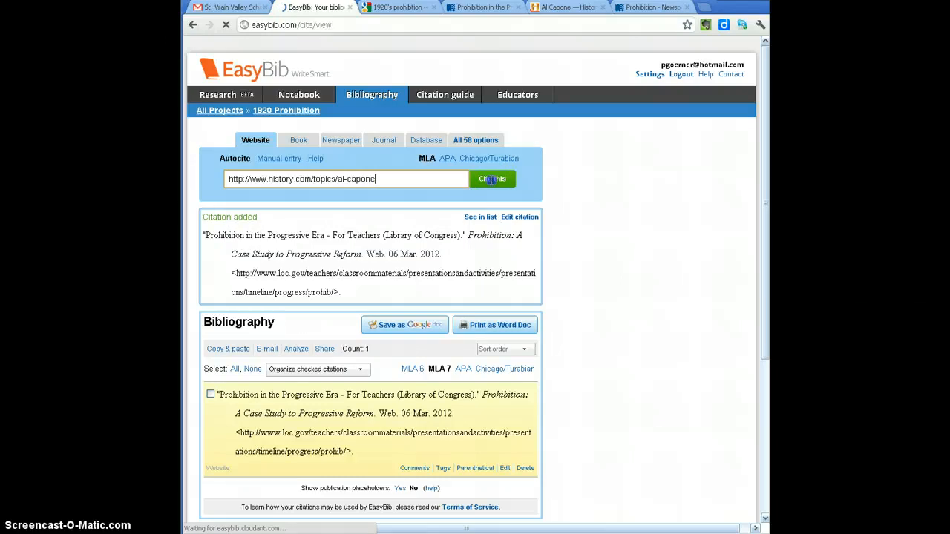
left_click(492, 179)
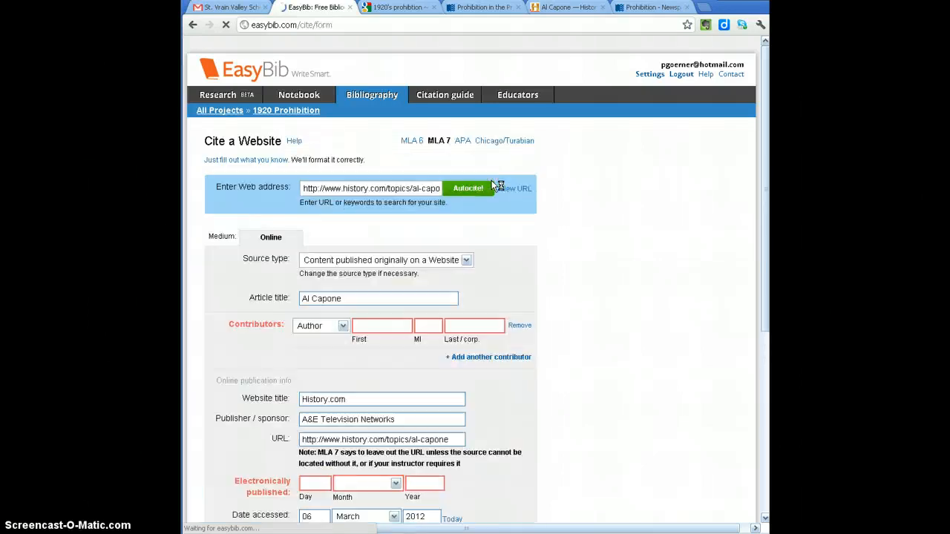
mouse_move(760, 175)
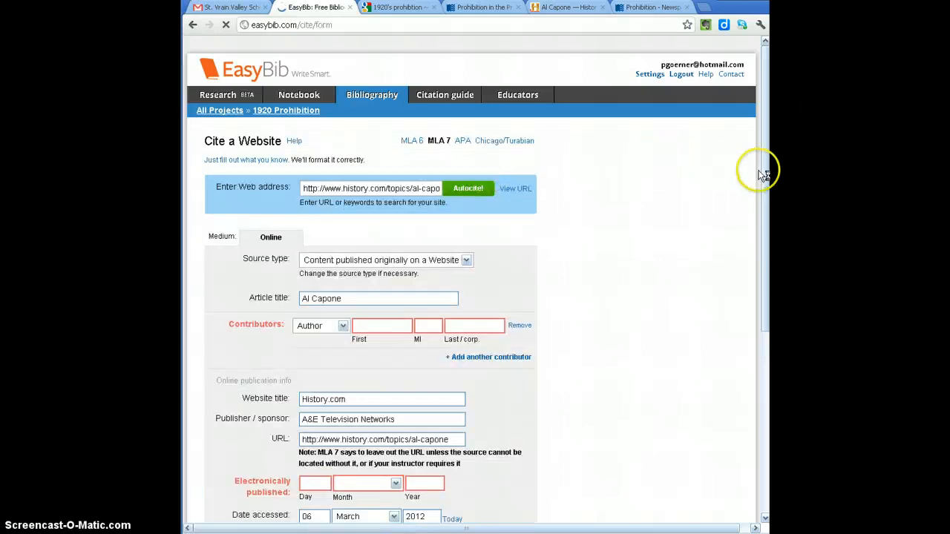
left_click(467, 188)
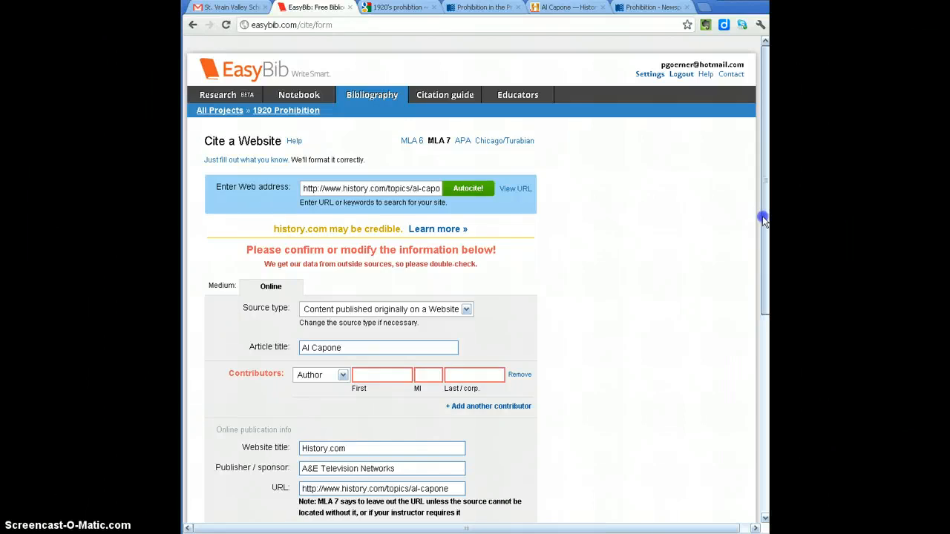
- Create the Al Capone History.com citation from the filled form
scroll("down", 3)
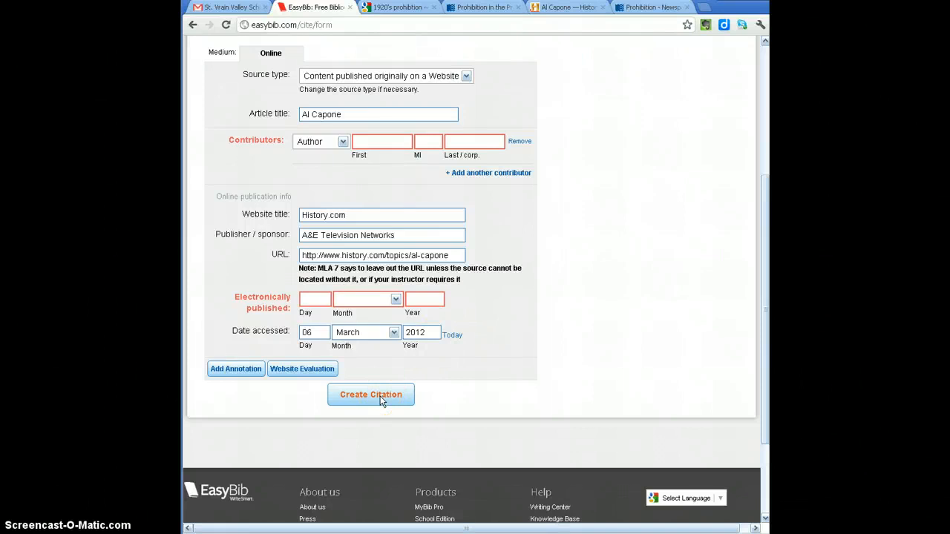
left_click(371, 394)
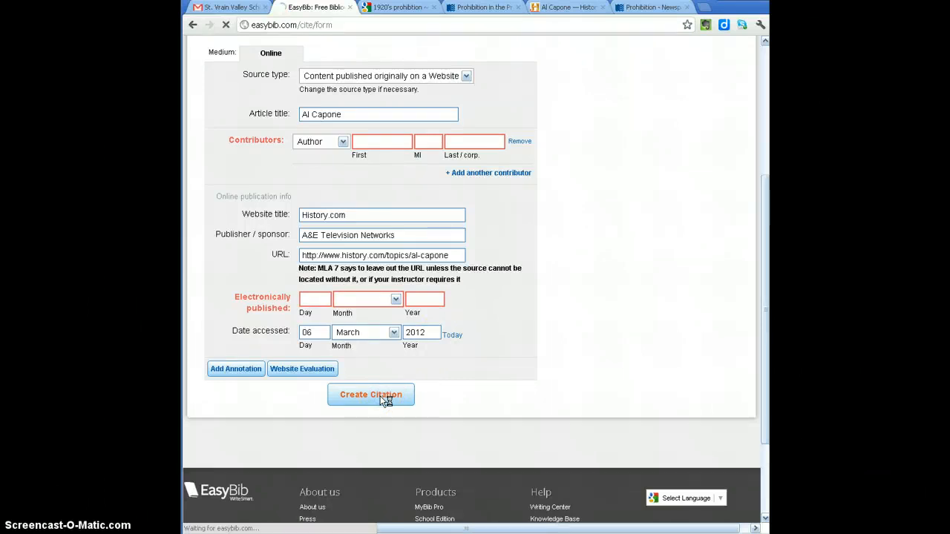
left_click(371, 395)
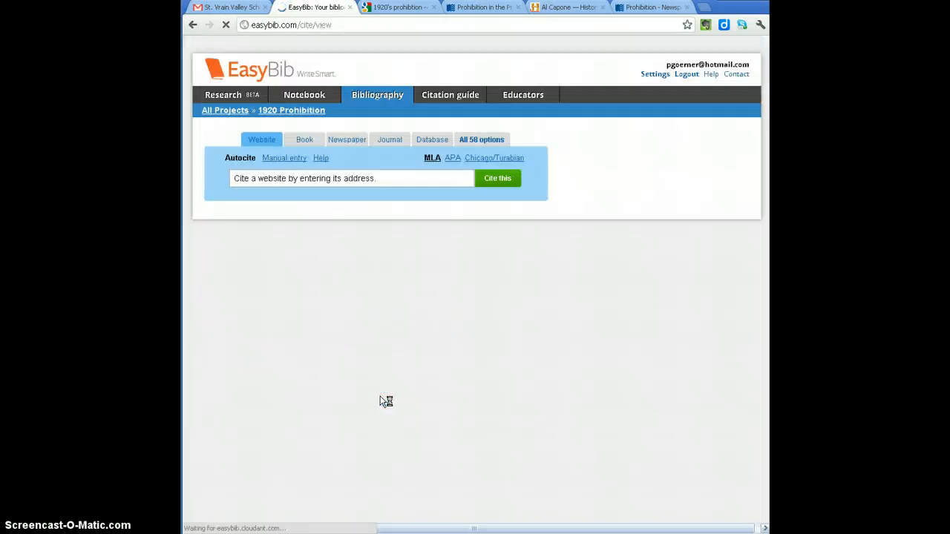
left_click(497, 178)
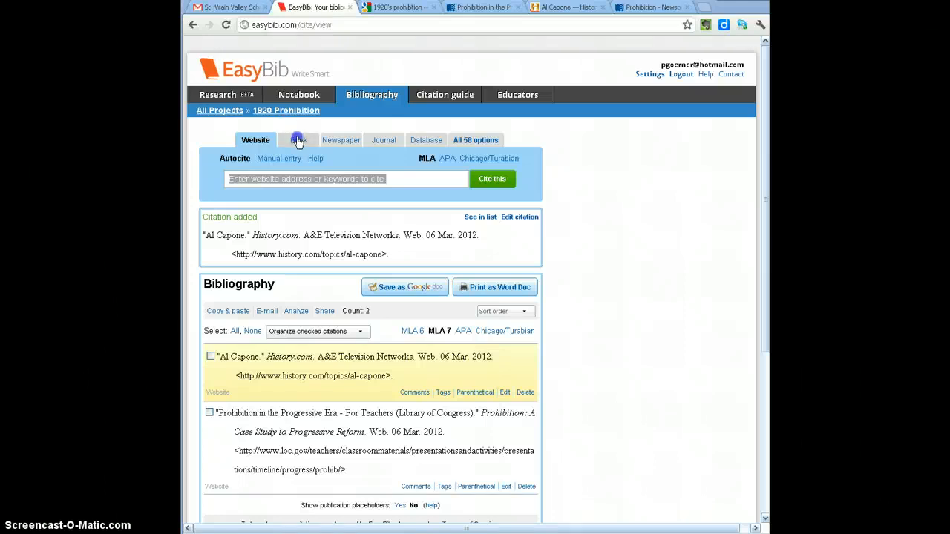
left_click(298, 139)
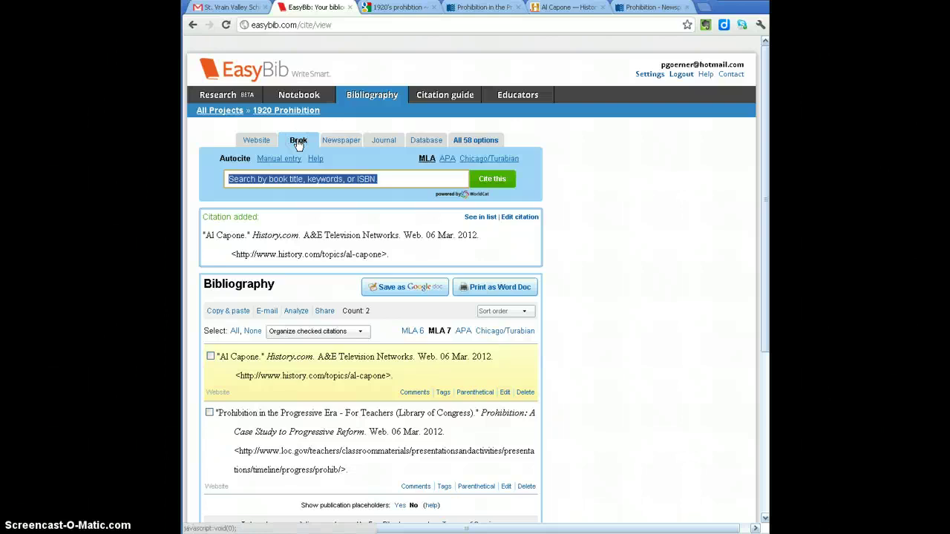
type("1560065524")
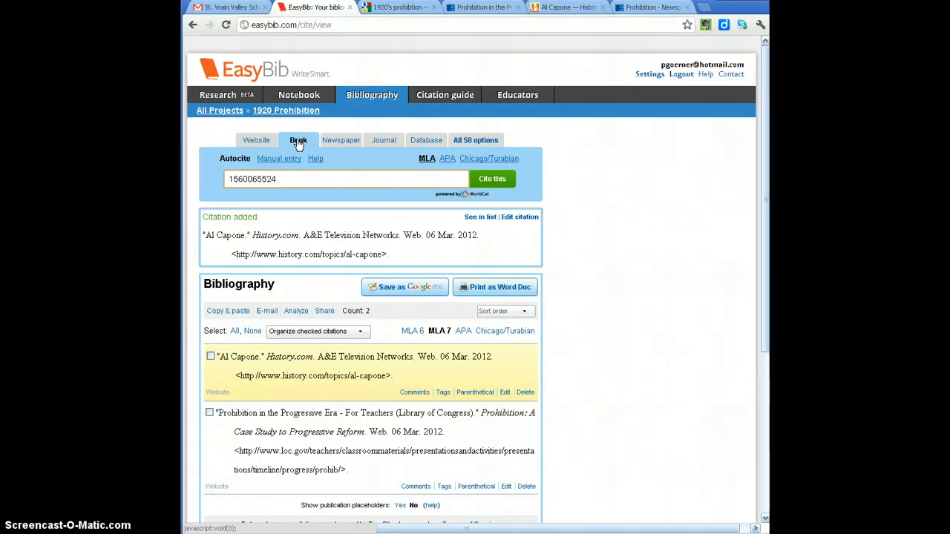
left_click(492, 179)
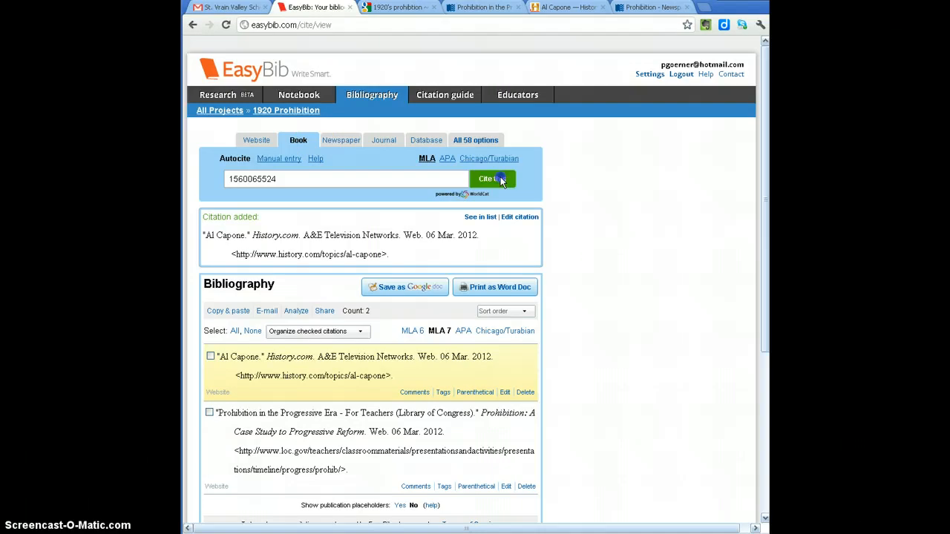
left_click(492, 179)
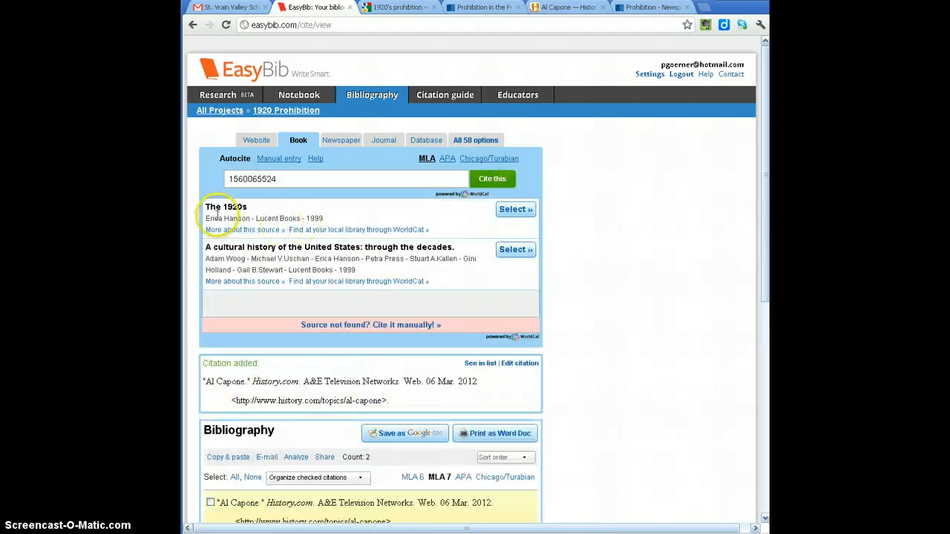
mouse_move(512, 209)
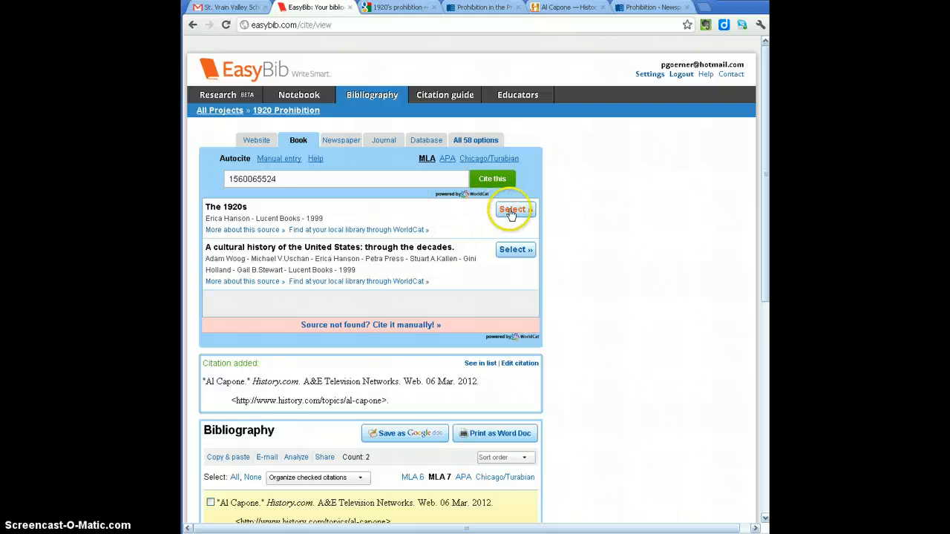
- Select The 1920s by Erica Hanson (Lucent, 1999) and create its citation as the third entry
left_click(510, 208)
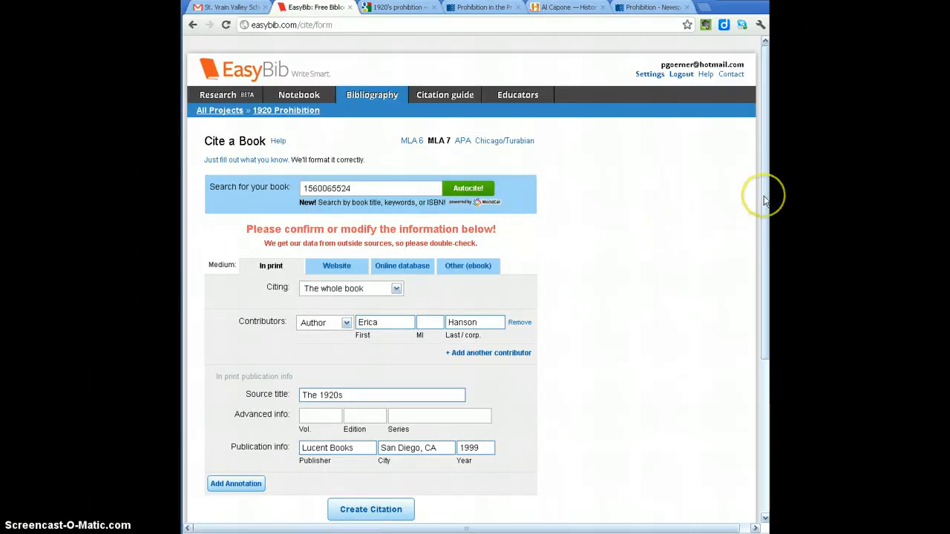
mouse_move(398, 500)
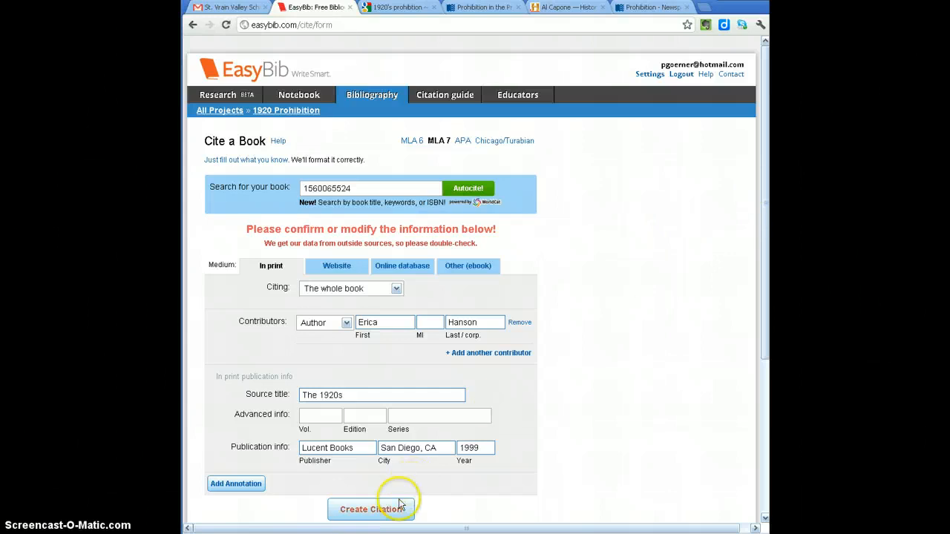
left_click(370, 509)
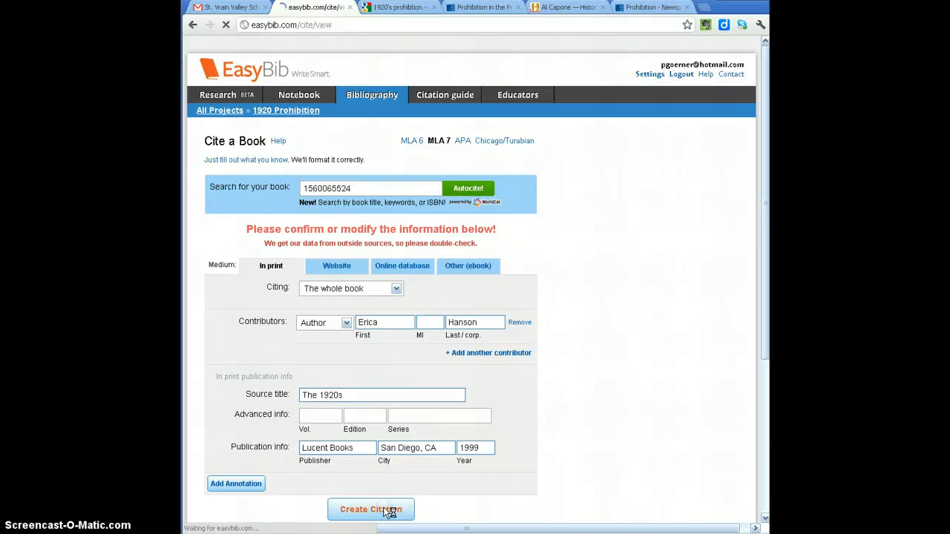
left_click(371, 509)
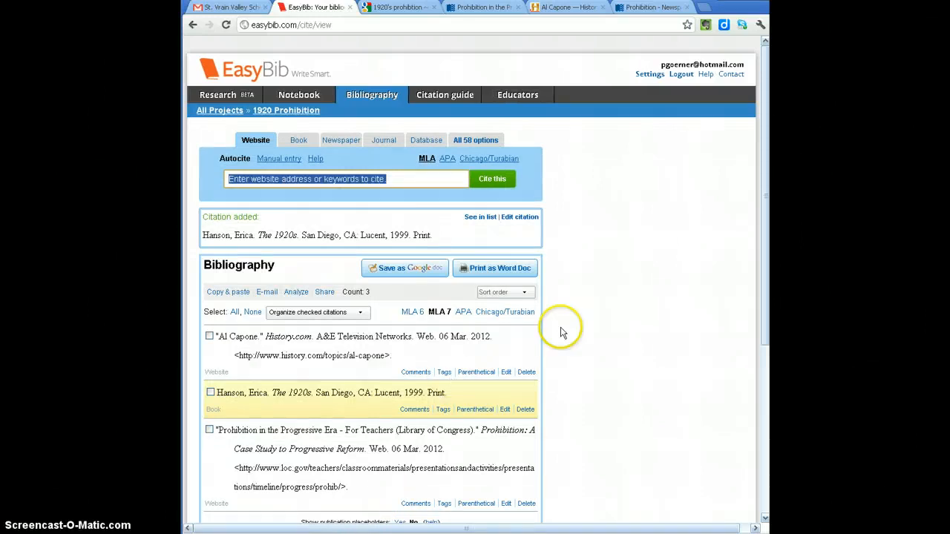
mouse_move(234, 312)
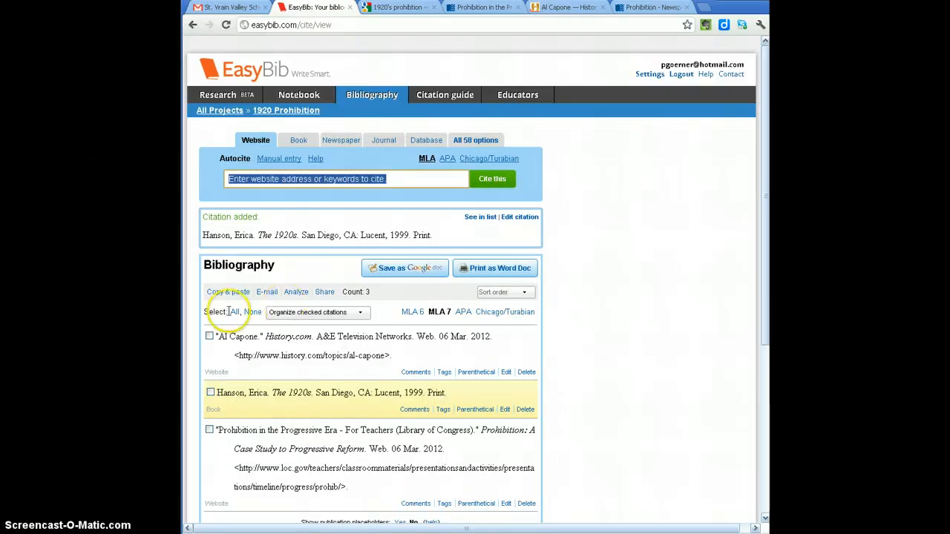
mouse_move(225, 354)
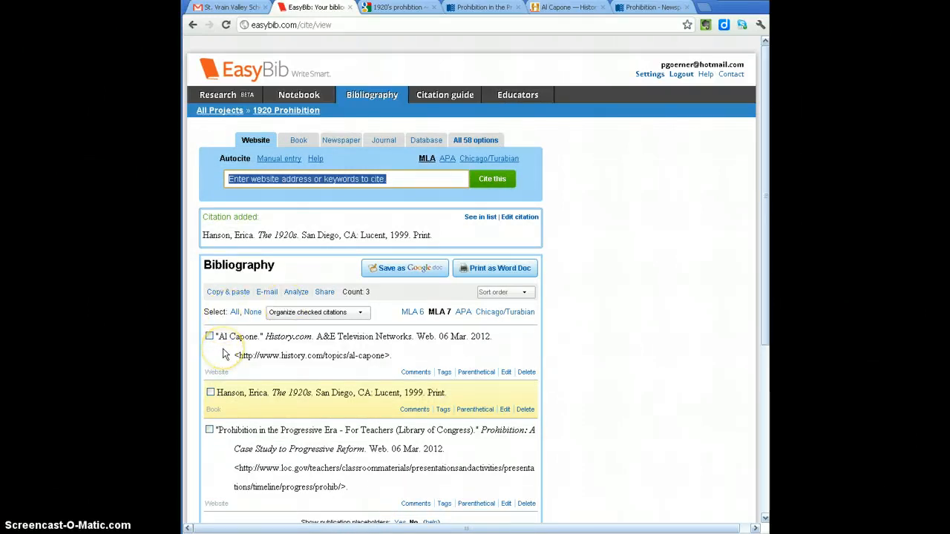
mouse_move(235, 376)
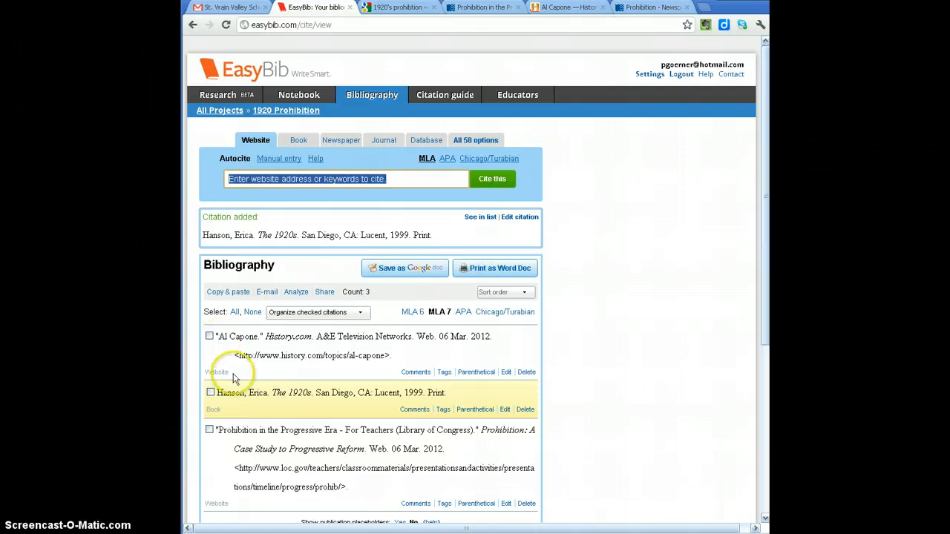
mouse_move(397, 326)
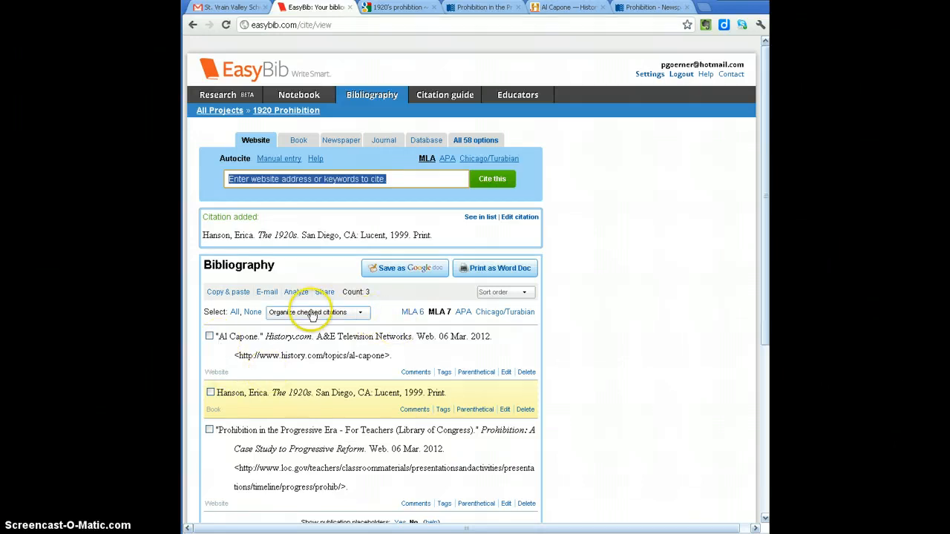
mouse_move(402, 270)
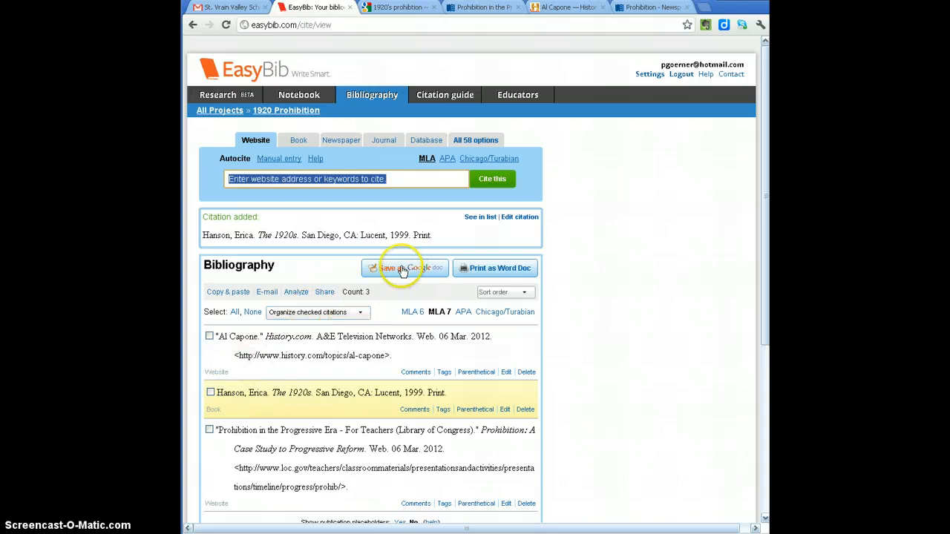
mouse_move(403, 268)
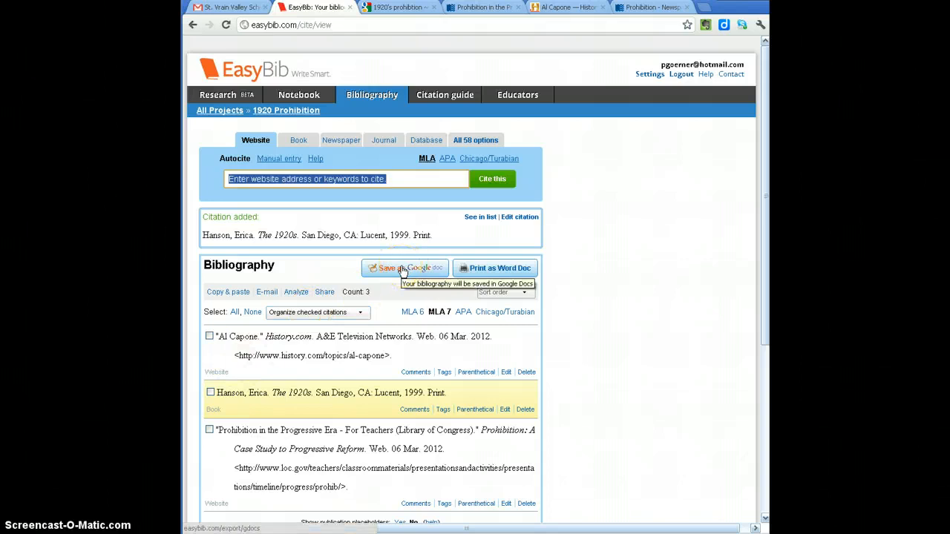
- Export the bibliography as a Google document, reaching Google's authorization request for EasyBib
left_click(404, 268)
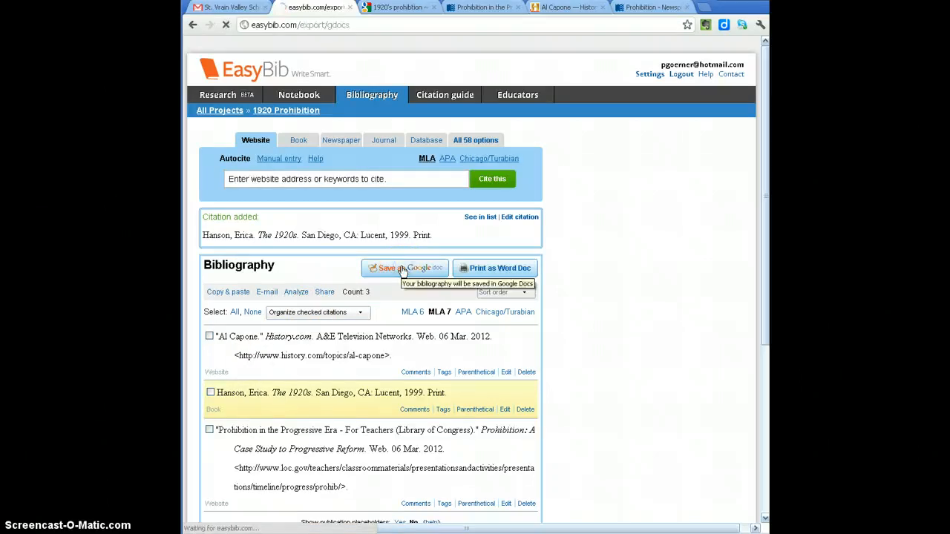
left_click(405, 268)
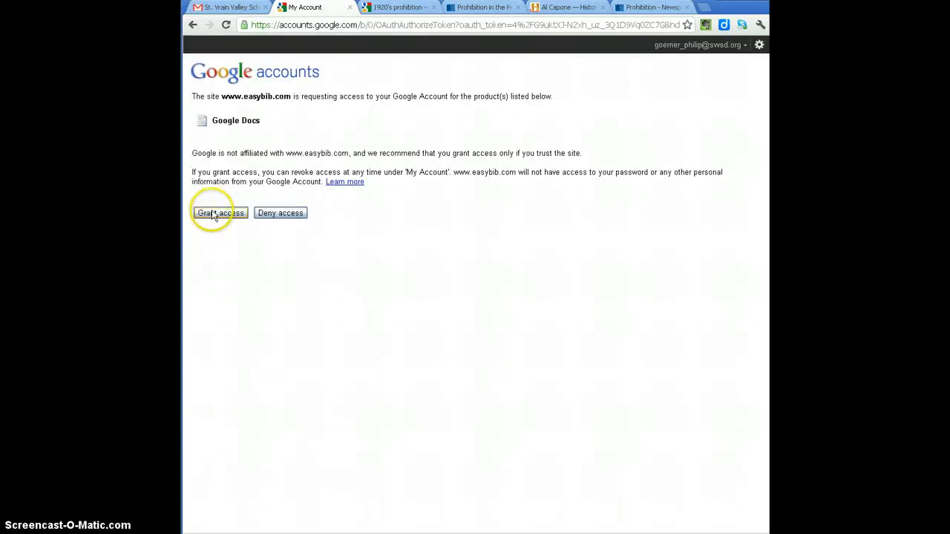
- Grant EasyBib access to Google Docs so the bibliography upload starts
left_click(220, 213)
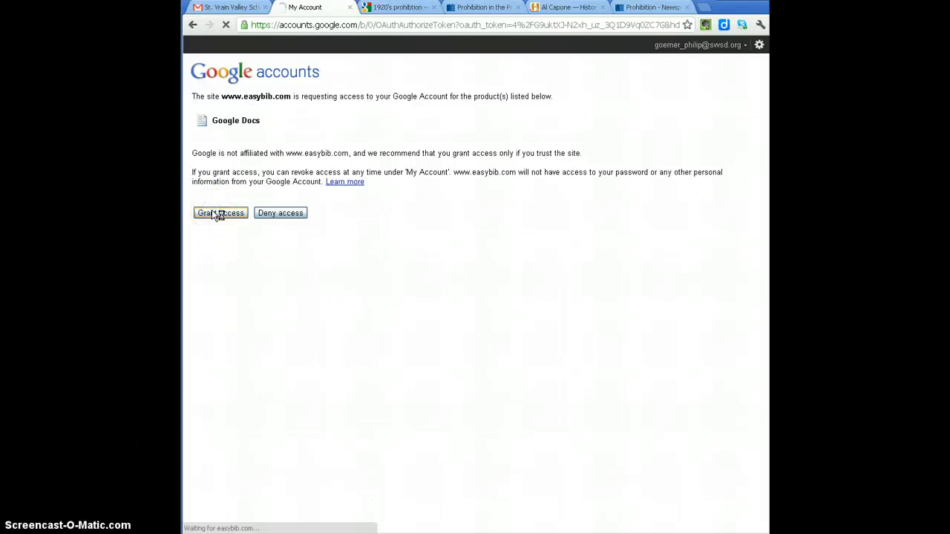
left_click(220, 213)
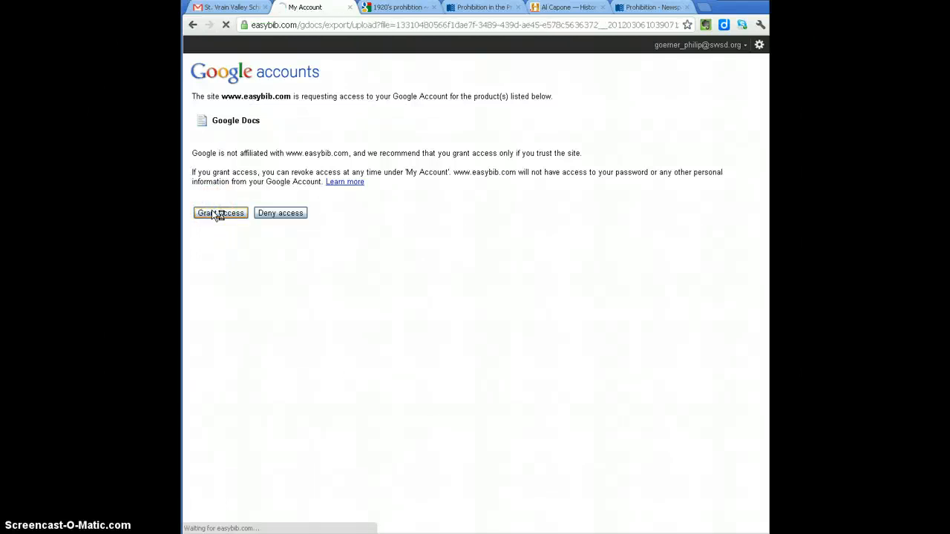
- Follow the 'Go to Google Docs »' link from the upload confirmation to view the bibliography
left_click(220, 213)
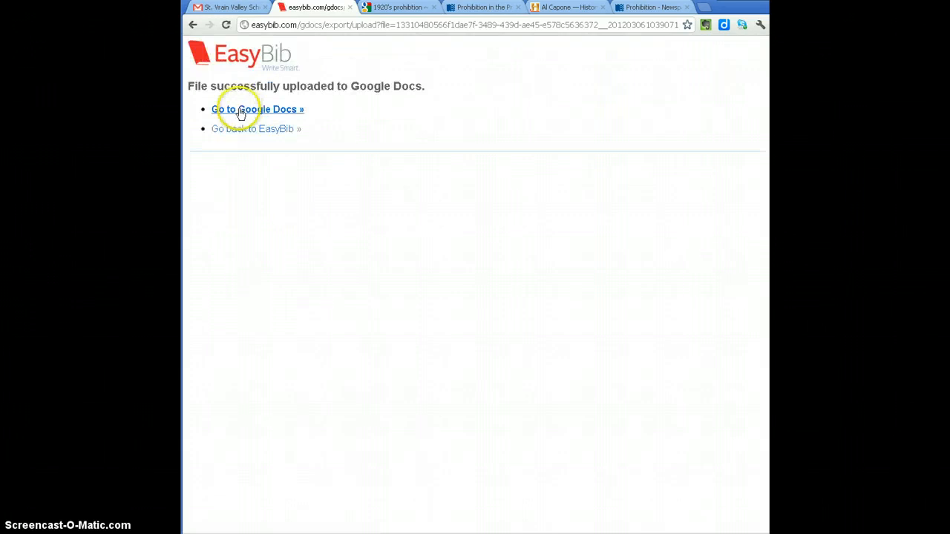
left_click(240, 109)
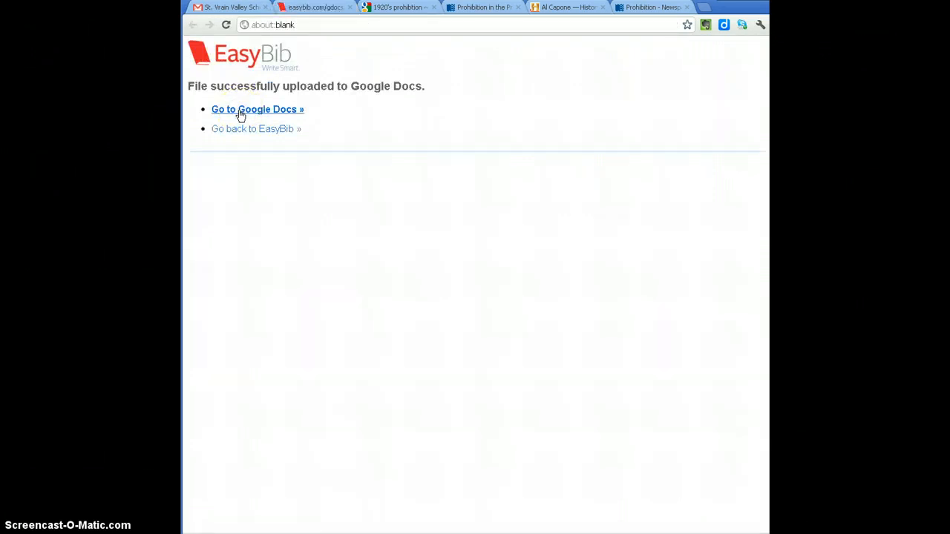
left_click(256, 109)
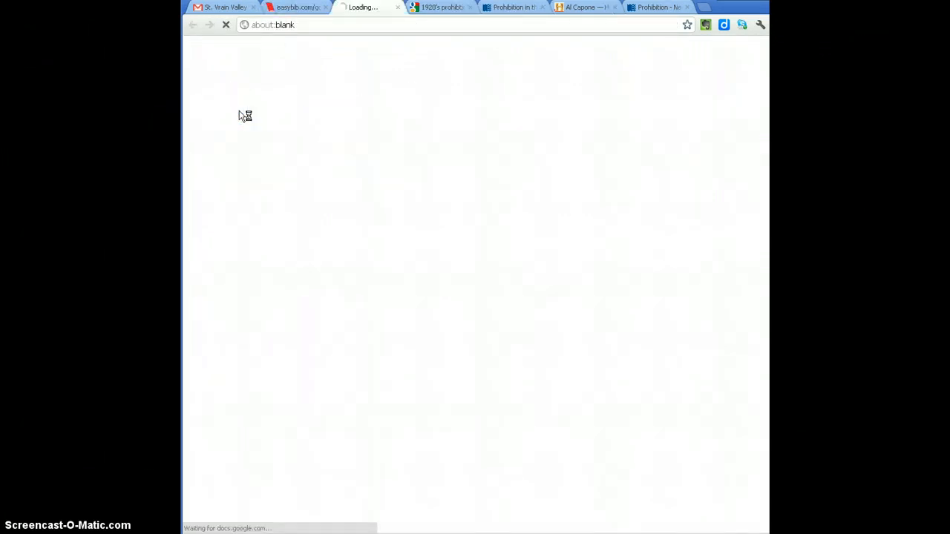